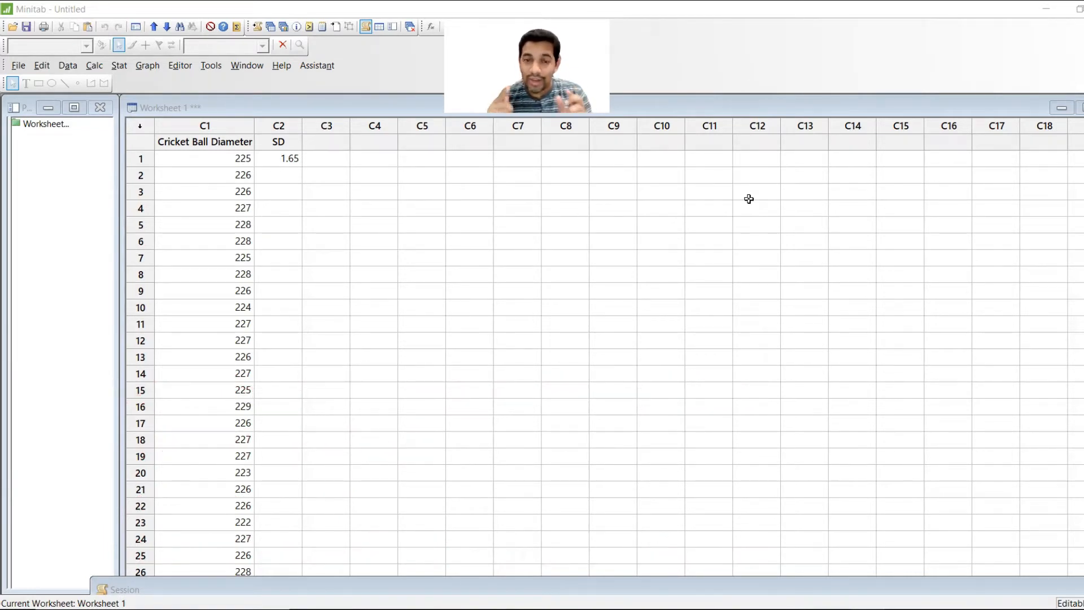
mouse_move(585, 216)
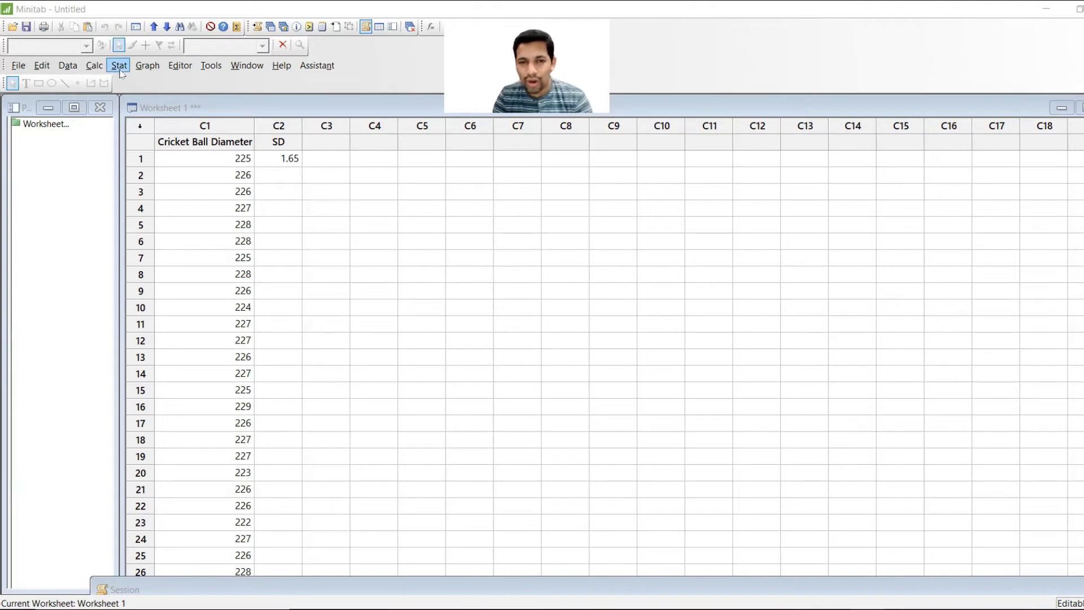
Start an I-MR chart for the Cricket Ball Diameter column from Control Charts
left_click(118, 65)
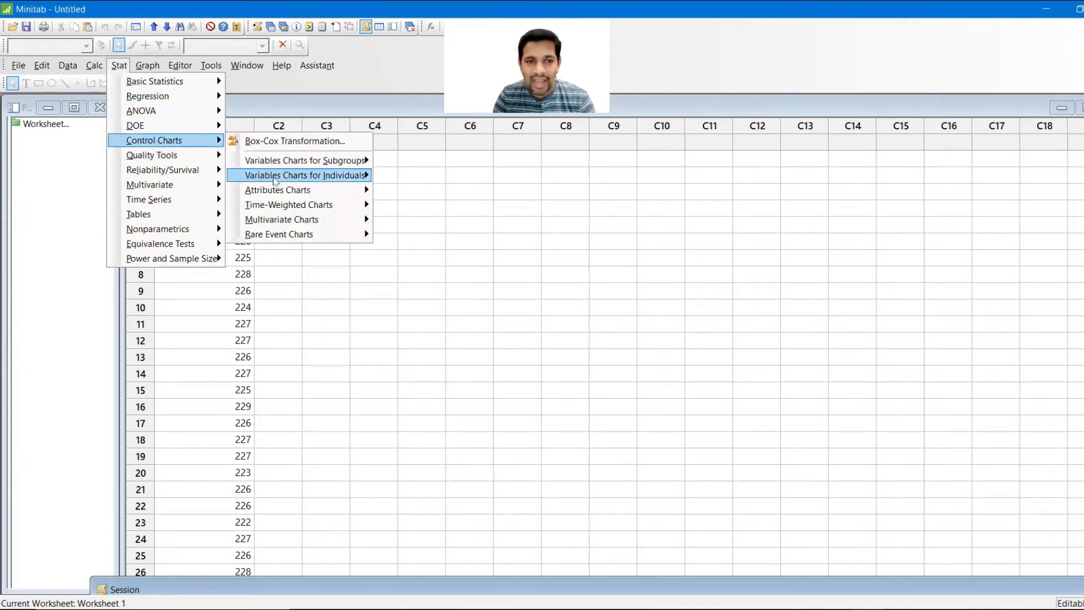
mouse_move(277, 190)
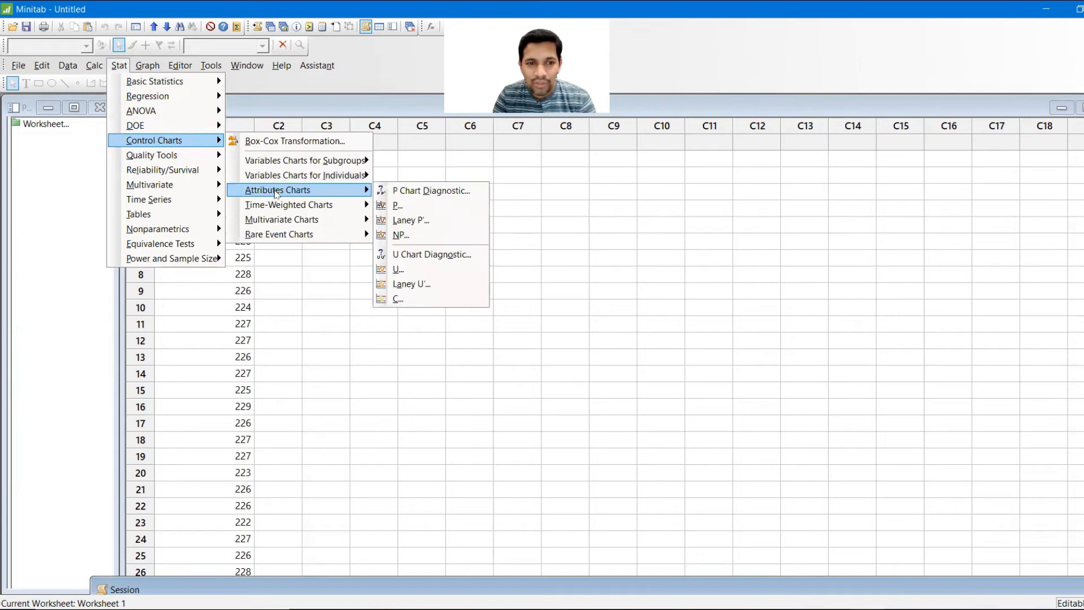
mouse_move(305, 175)
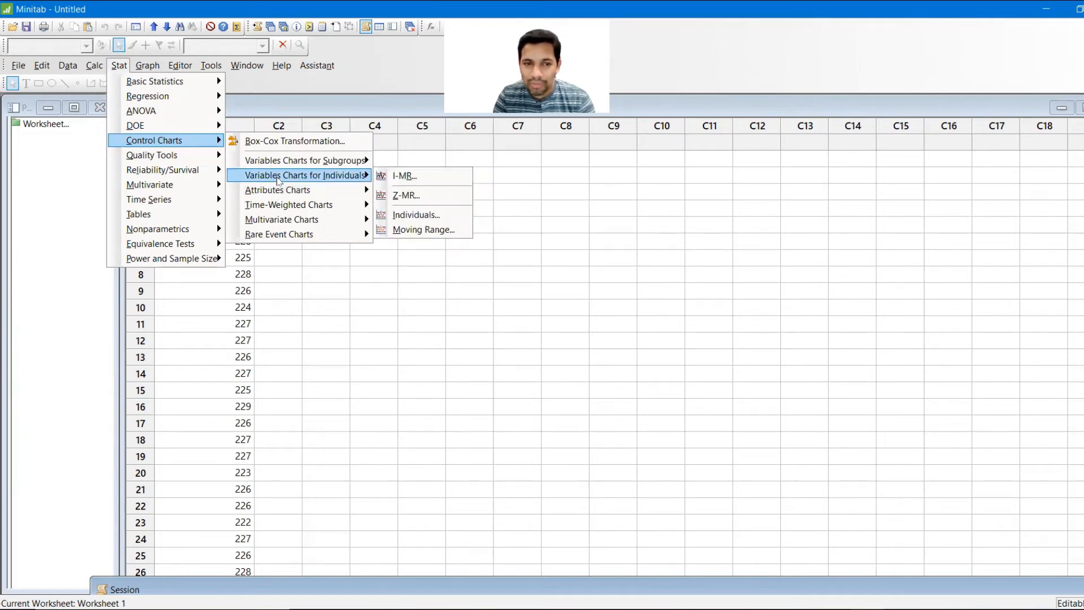
mouse_move(277, 189)
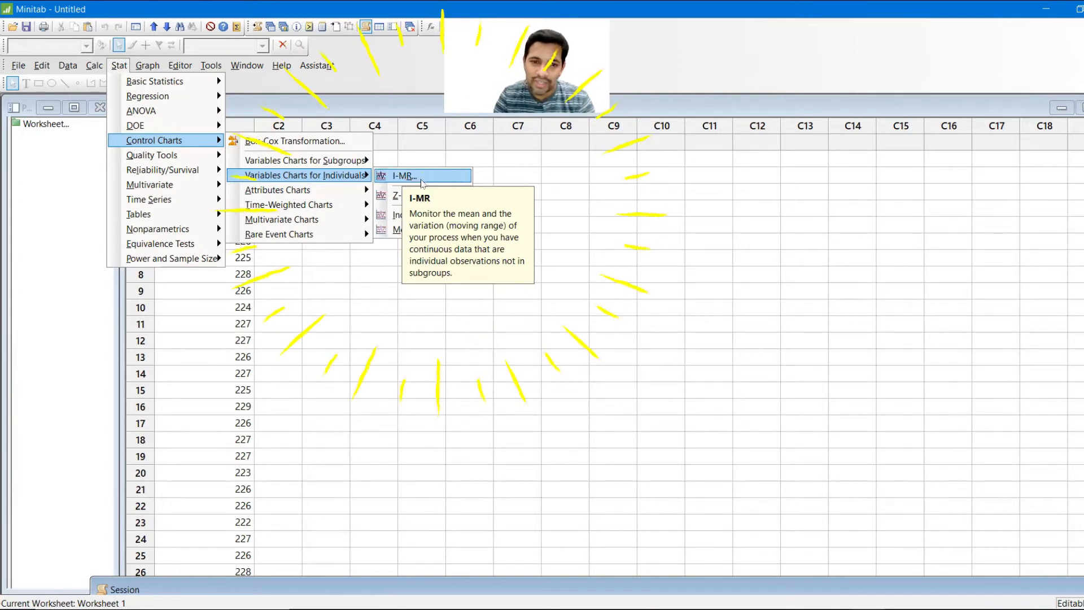
left_click(403, 175)
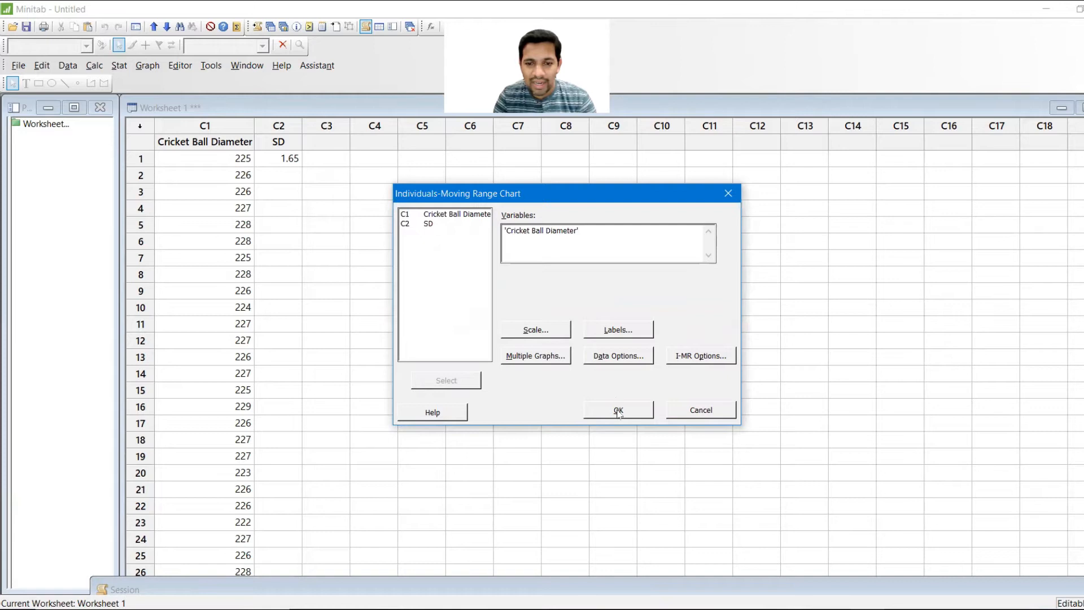
Generate the I-MR chart of Cricket Ball Diameter, showing one point below the lower limit
left_click(617, 409)
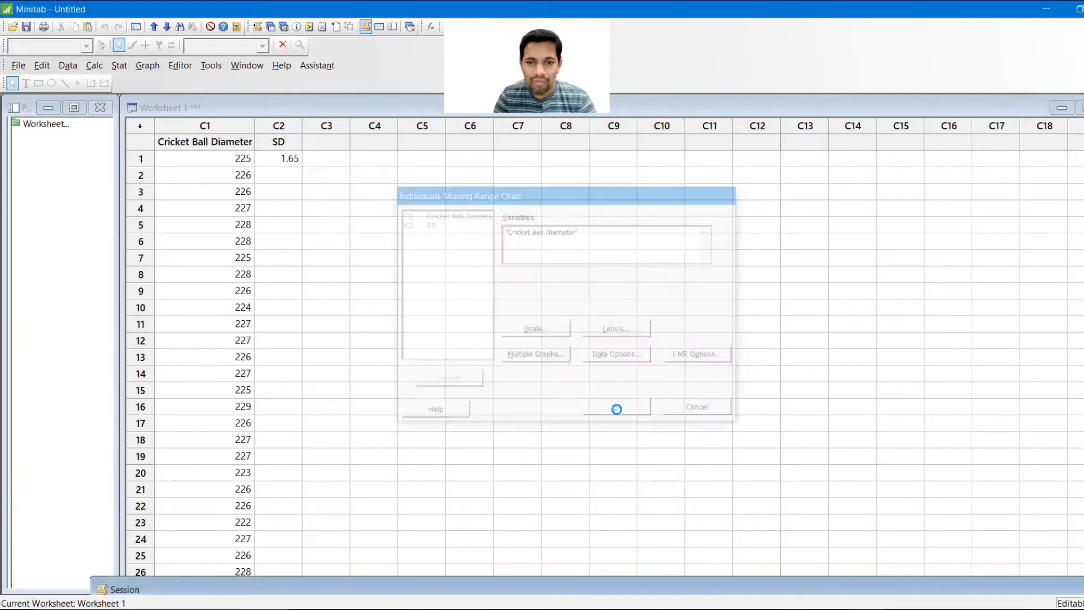
left_click(616, 408)
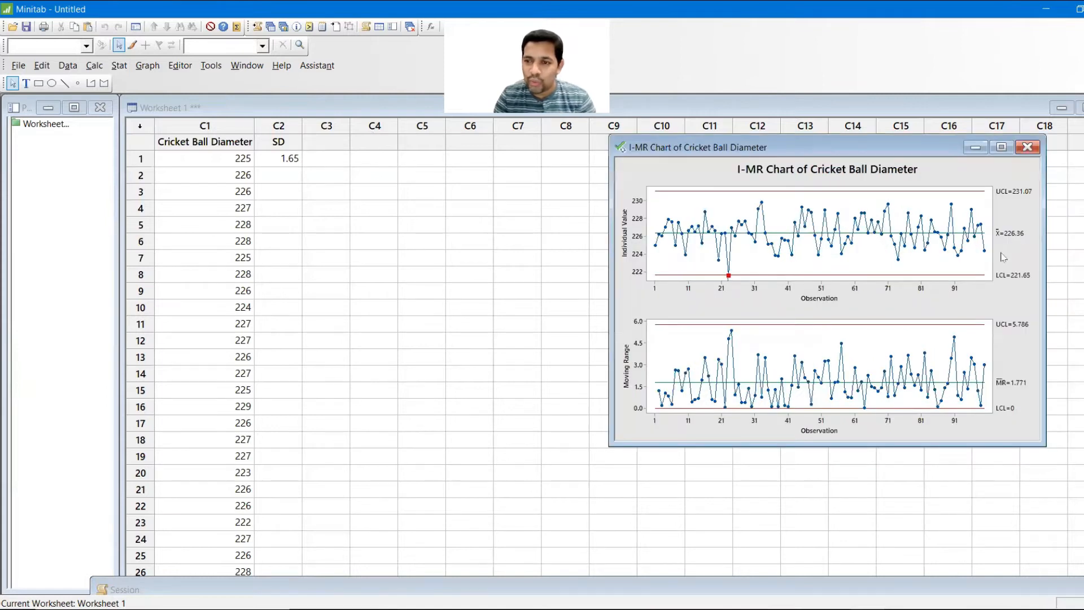
mouse_move(514, 344)
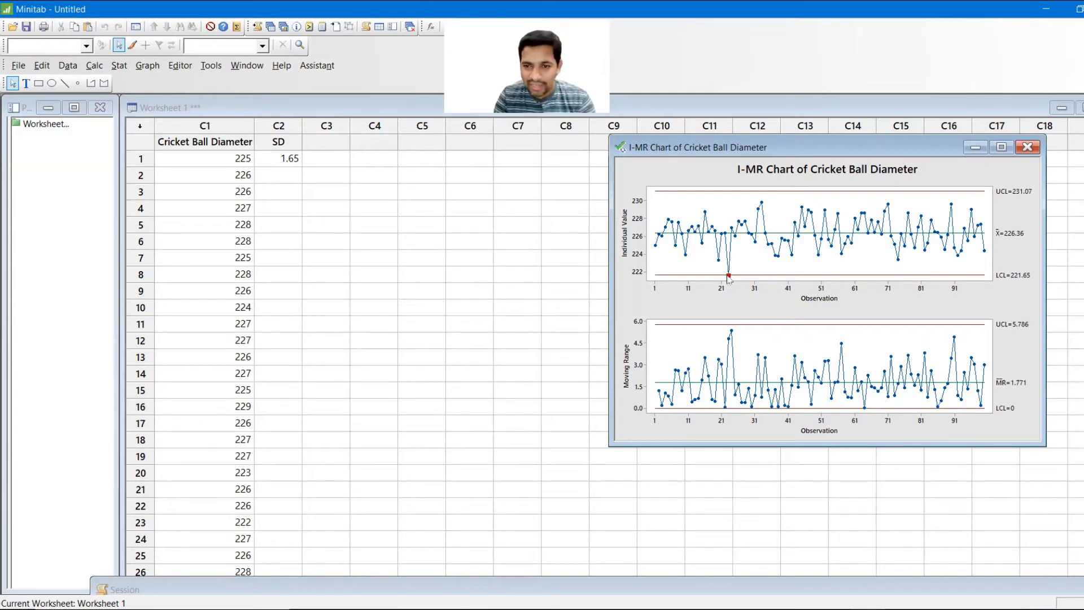
mouse_move(727, 278)
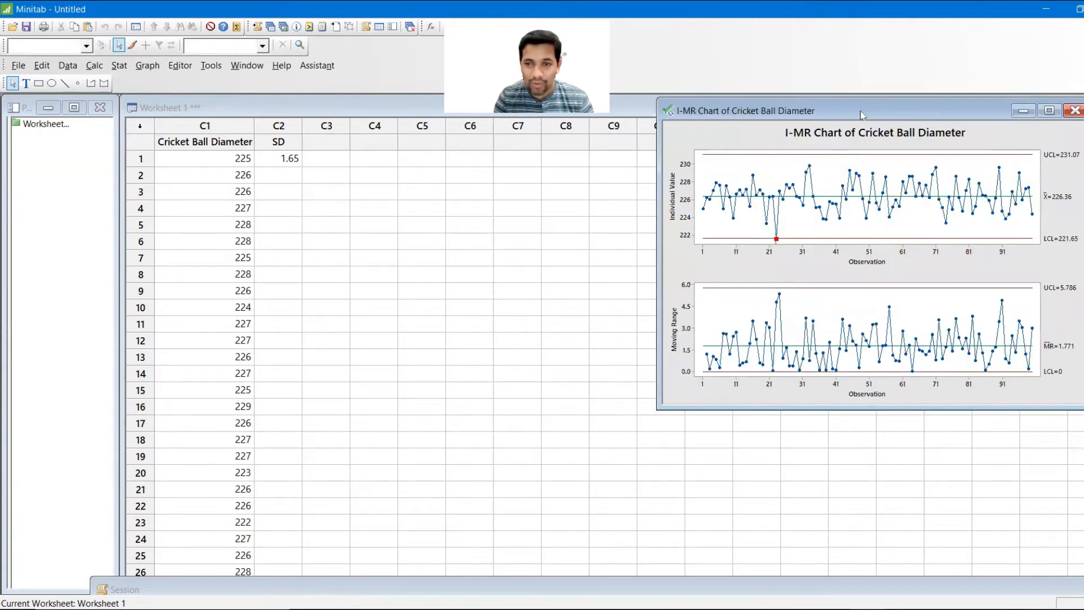
mouse_move(896, 332)
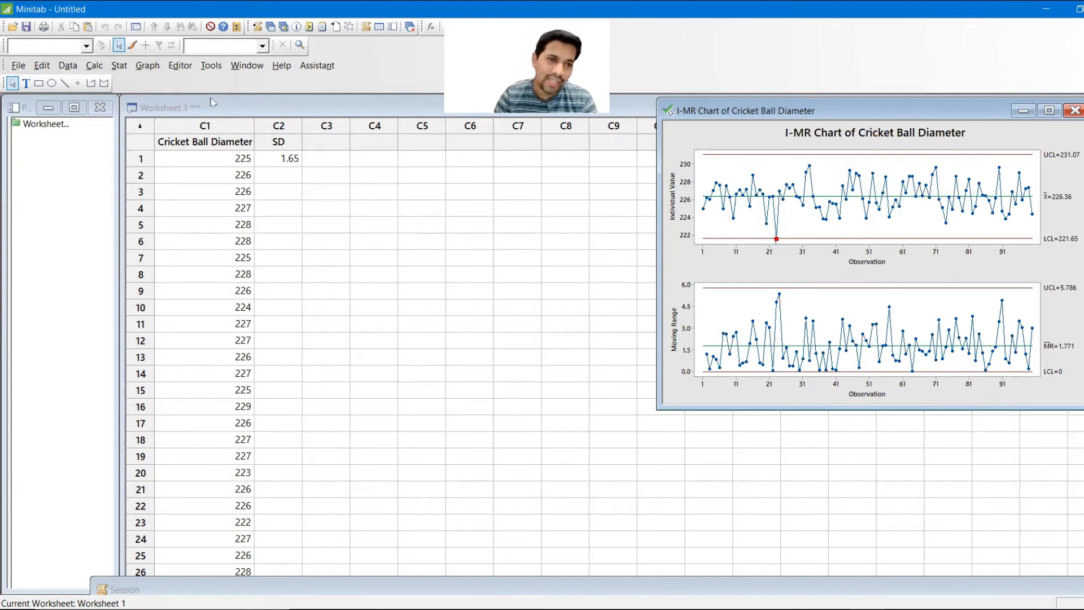
Start a CUSUM chart with subgroup size 1 and target 265, briefly checking CUSUM Options
left_click(118, 65)
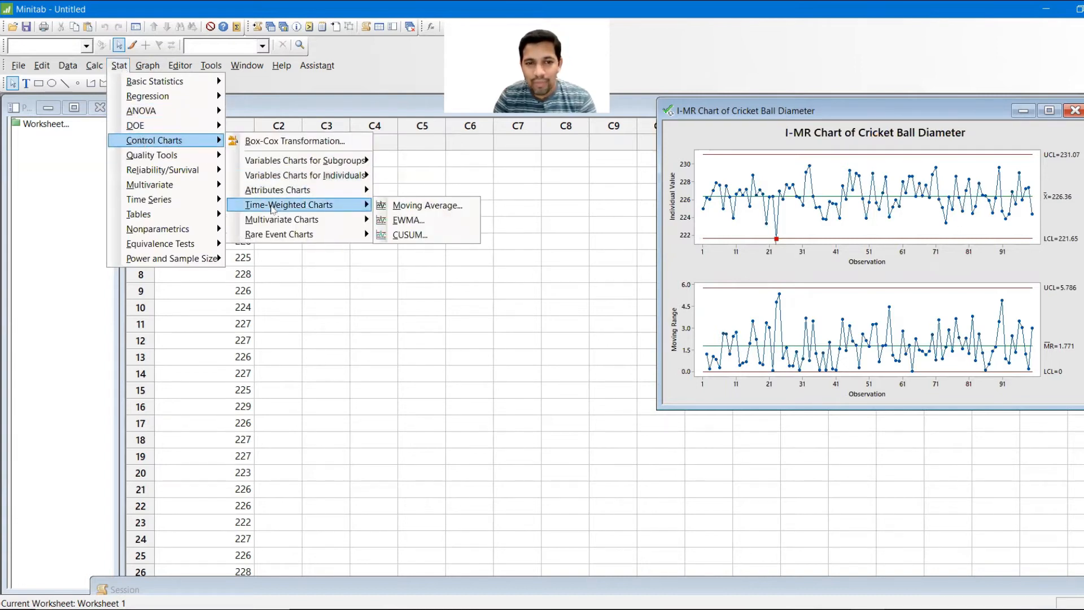
mouse_move(409, 234)
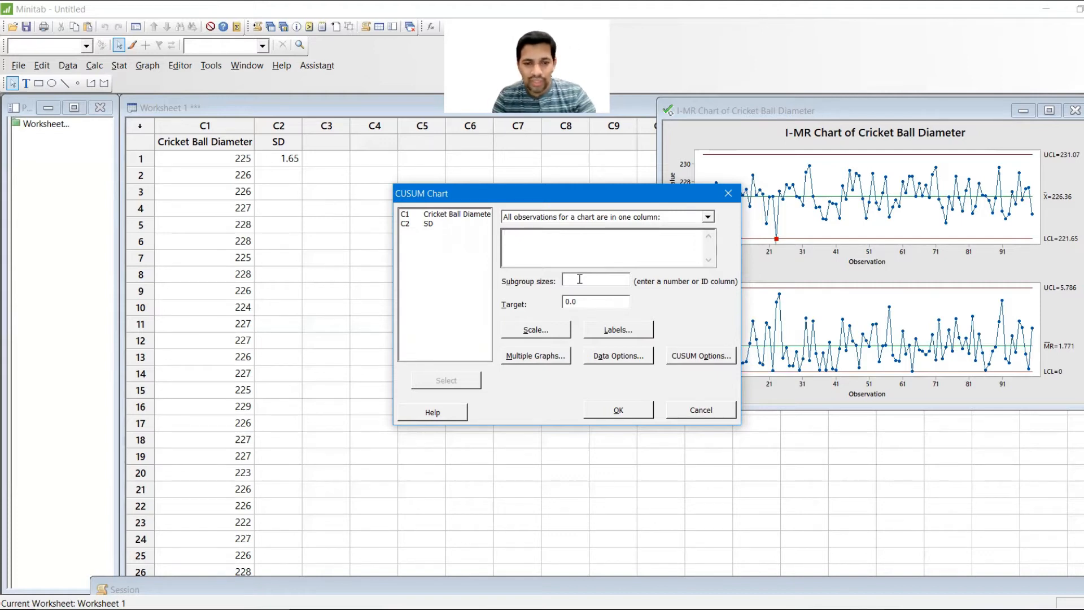
type("1")
type("2")
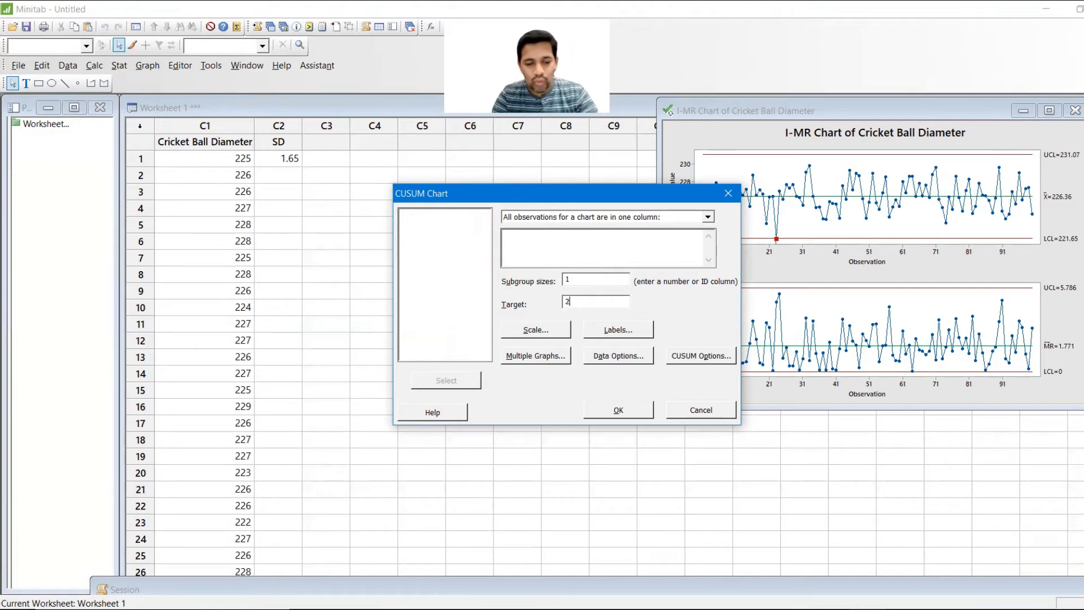
type("65")
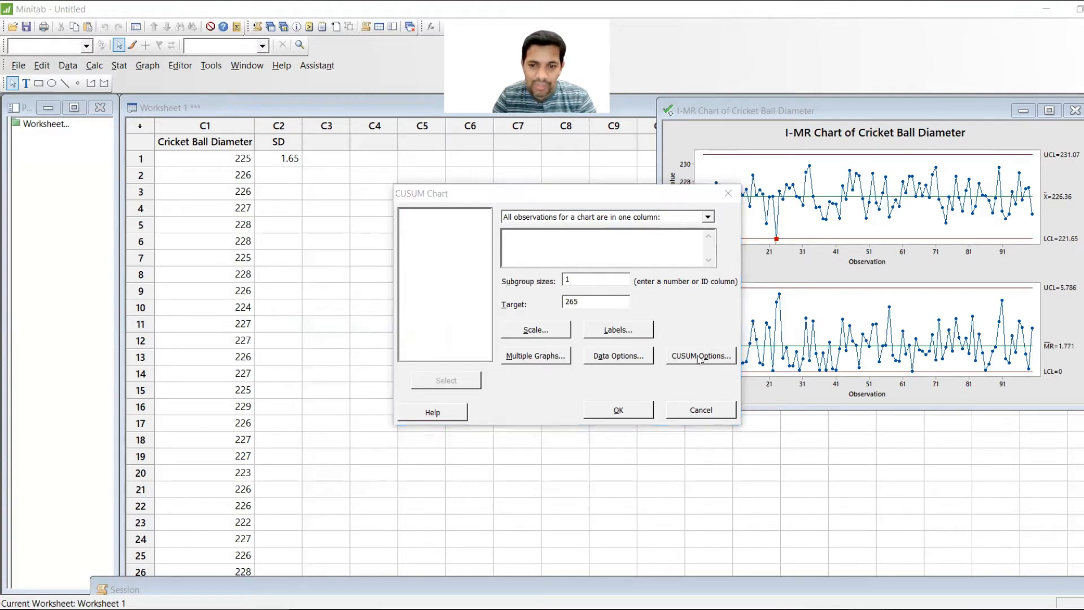
left_click(699, 355)
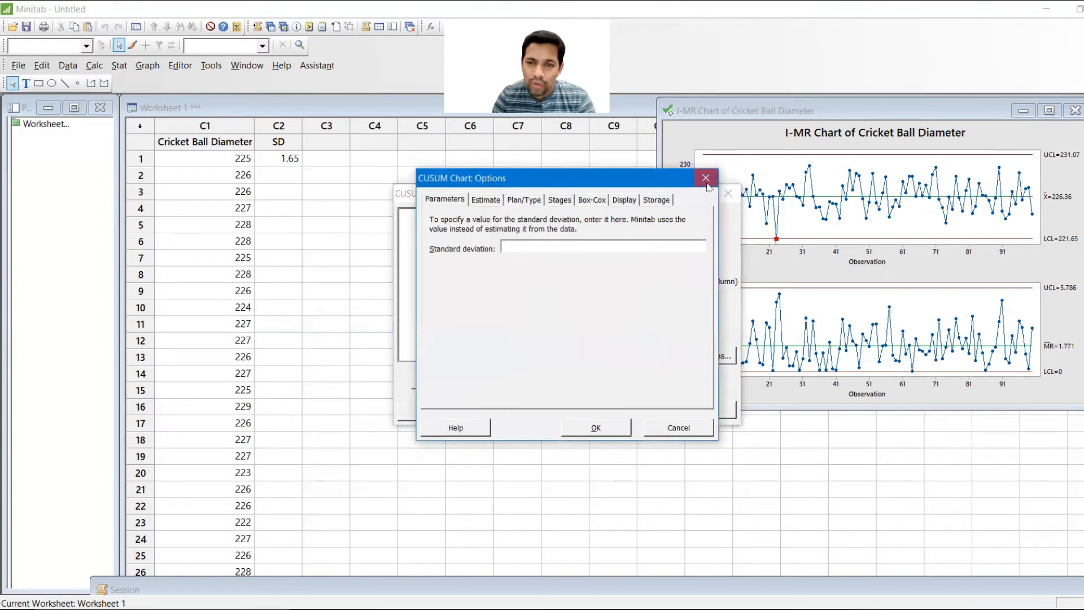
left_click(705, 177)
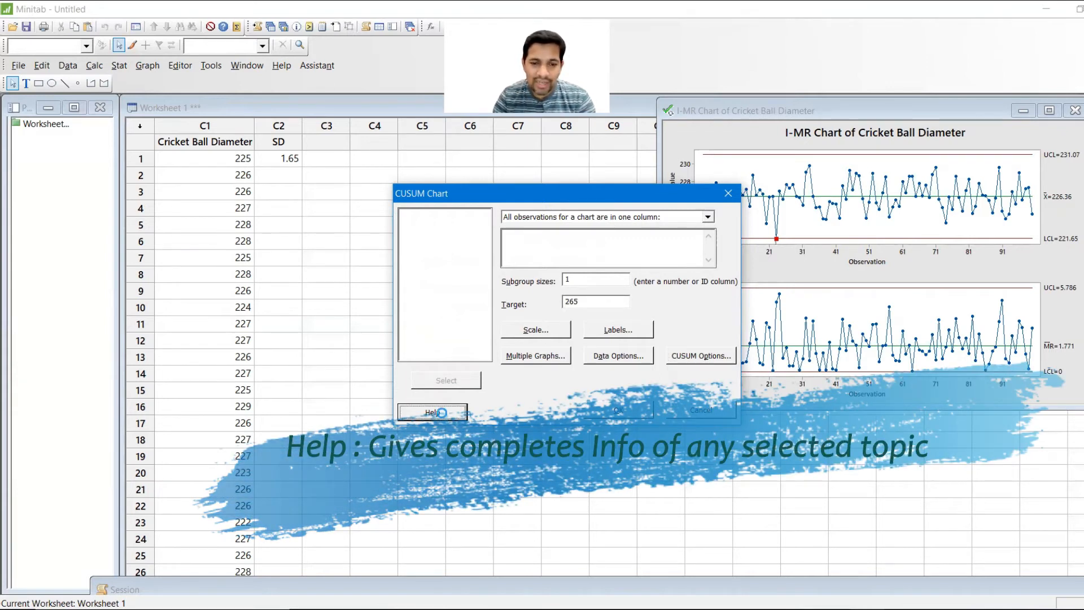
Read the CUSUM Help page's worked example of one-sided CUSUM charts
left_click(431, 412)
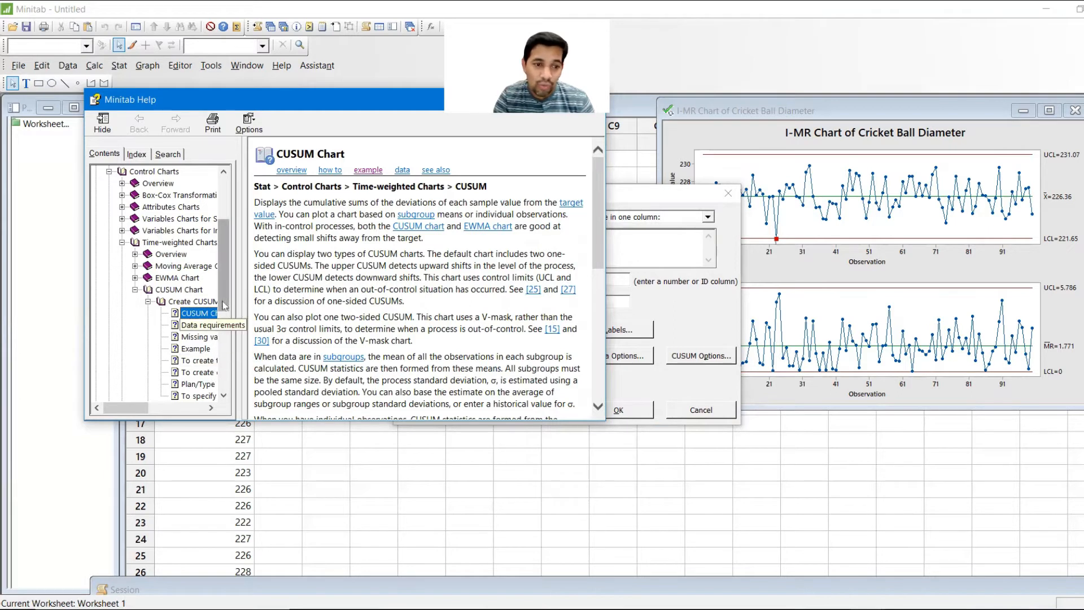
left_click(194, 348)
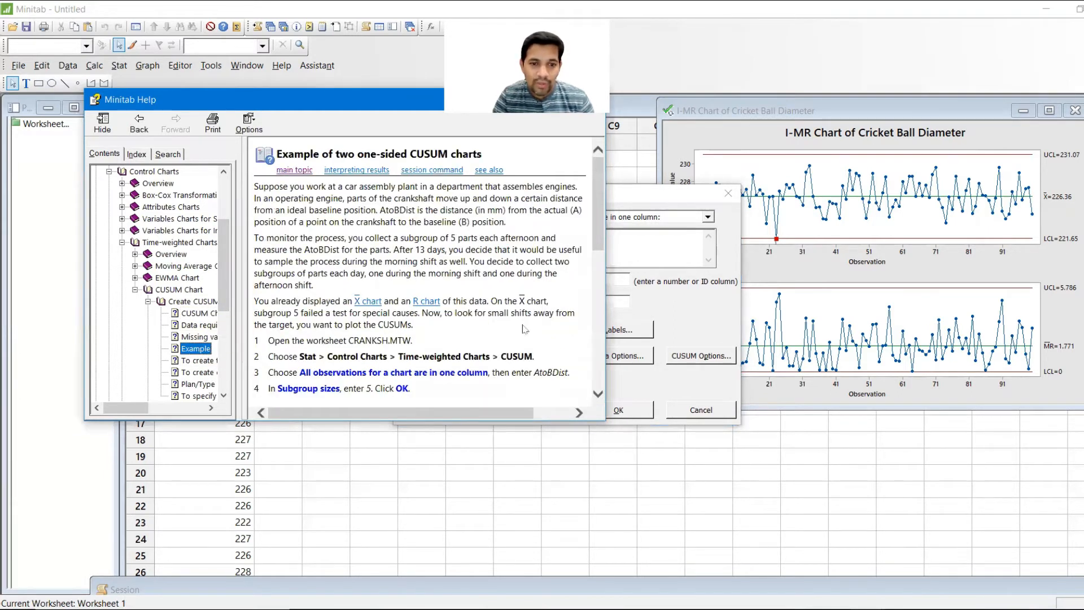
scroll("down", 3)
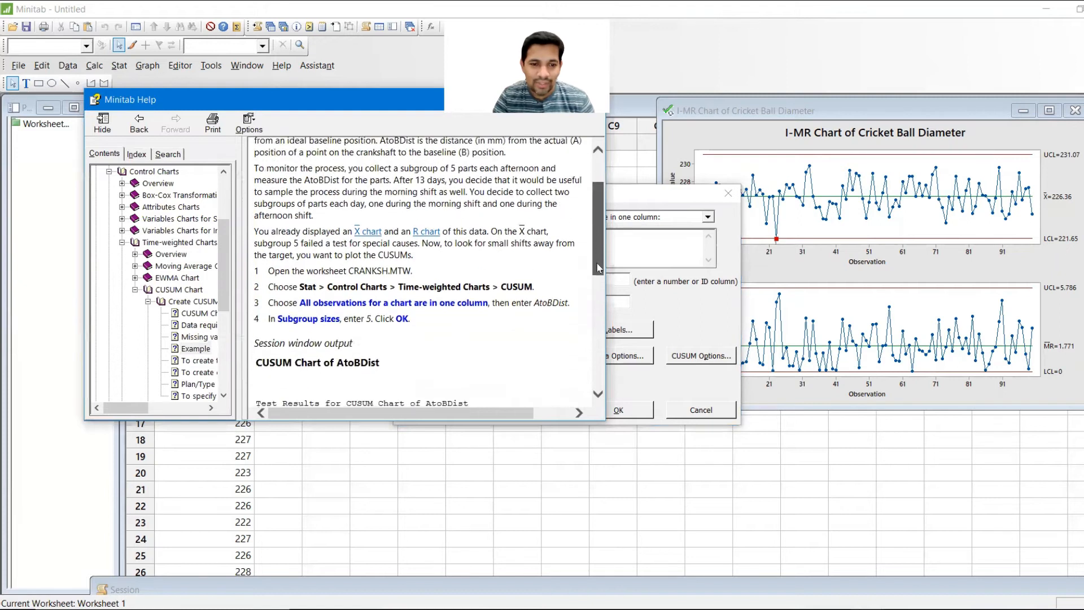
scroll("down", 3)
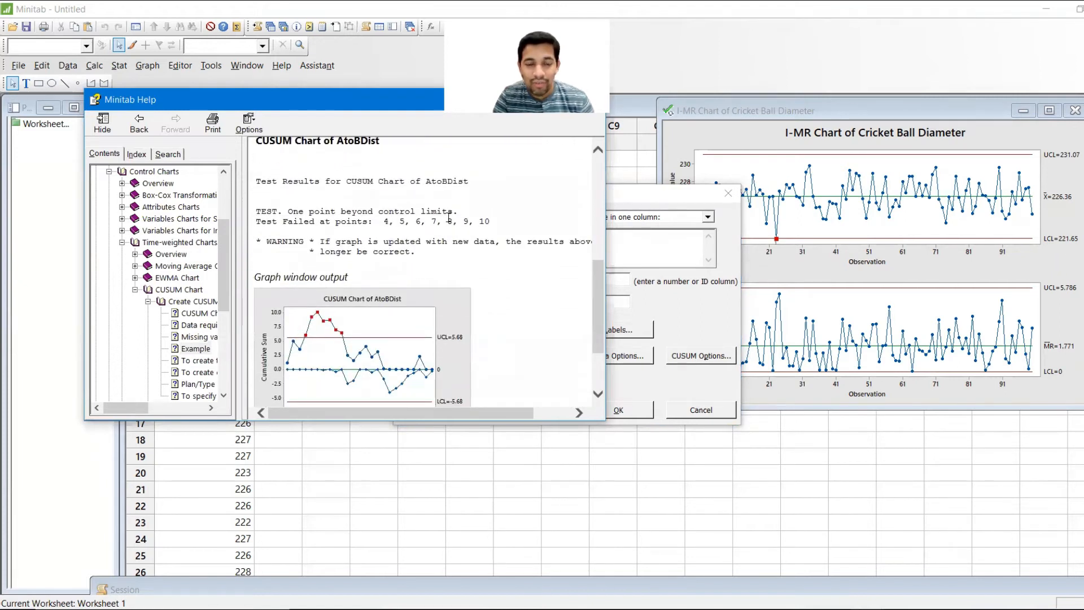
scroll("down", 3)
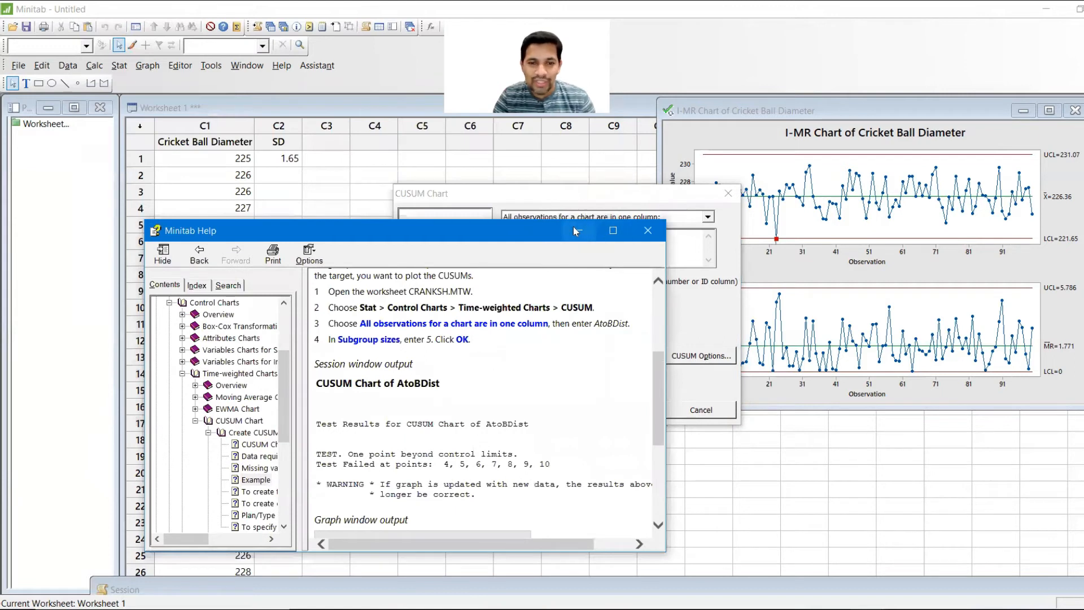
mouse_move(578, 230)
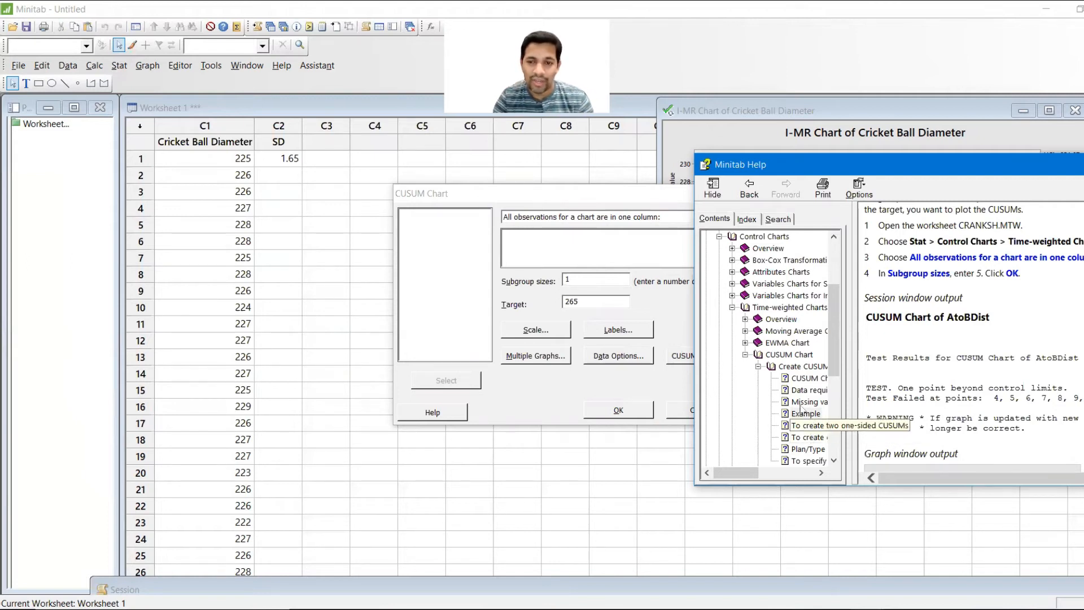
mouse_move(797, 153)
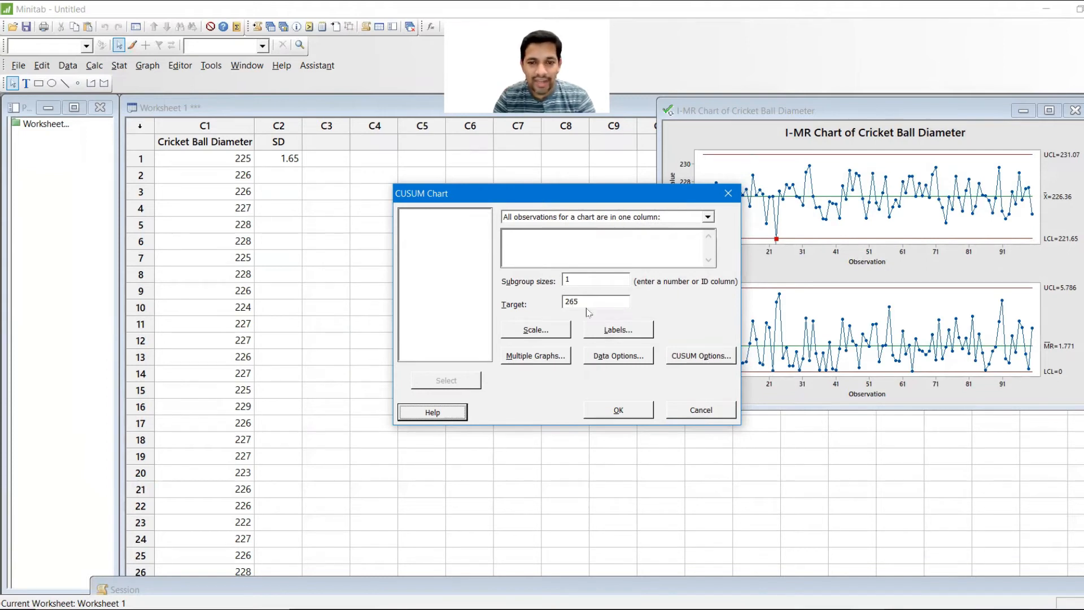
Change the CUSUM target to 226, keeping a one-sided plan with h=4.0 and k=0.5
left_click(595, 301)
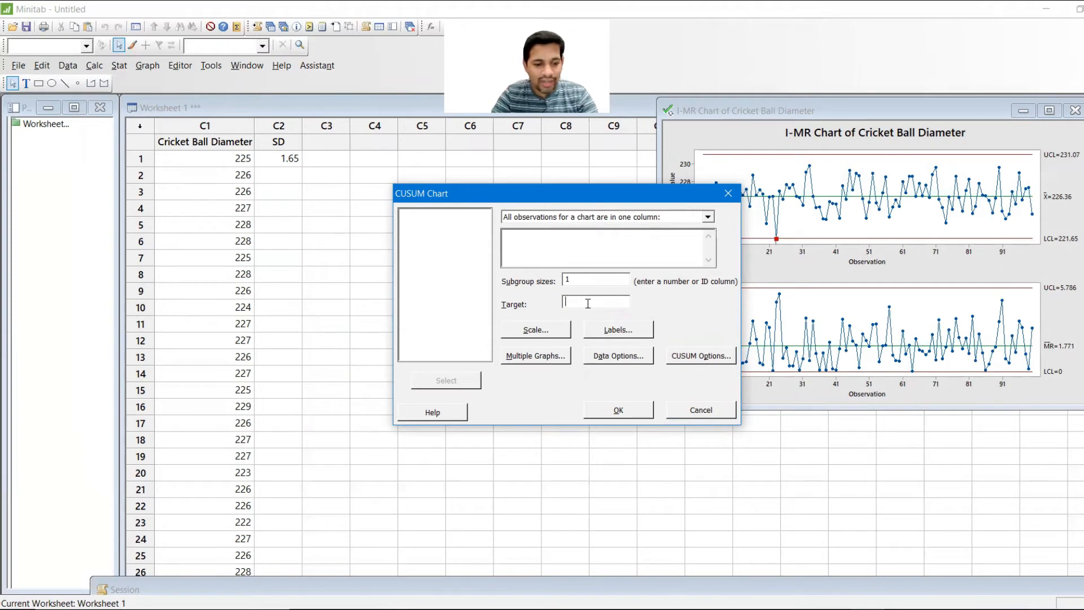
type("226")
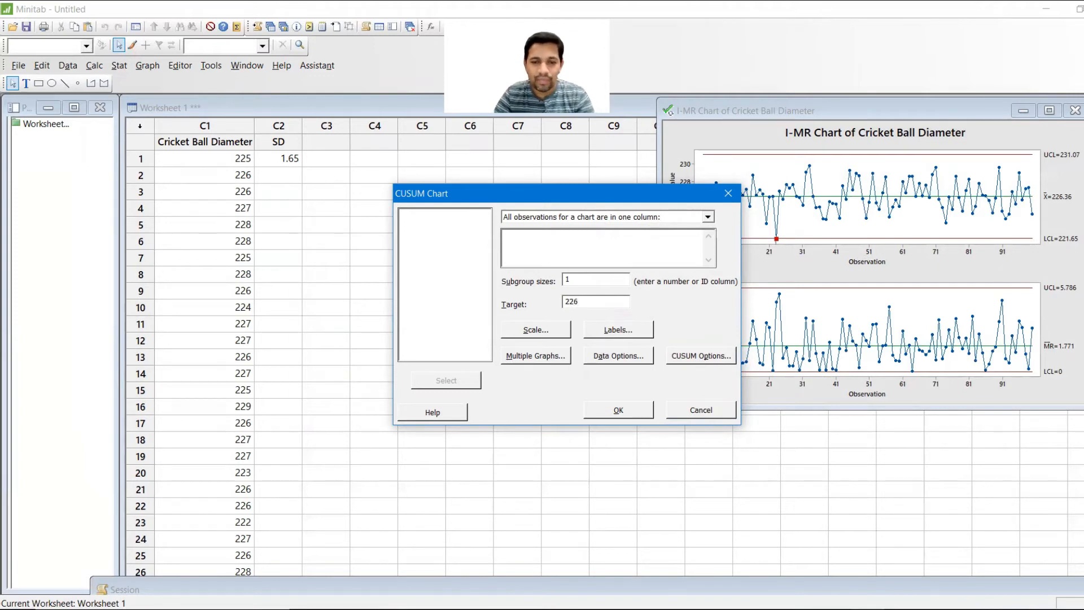
left_click(699, 355)
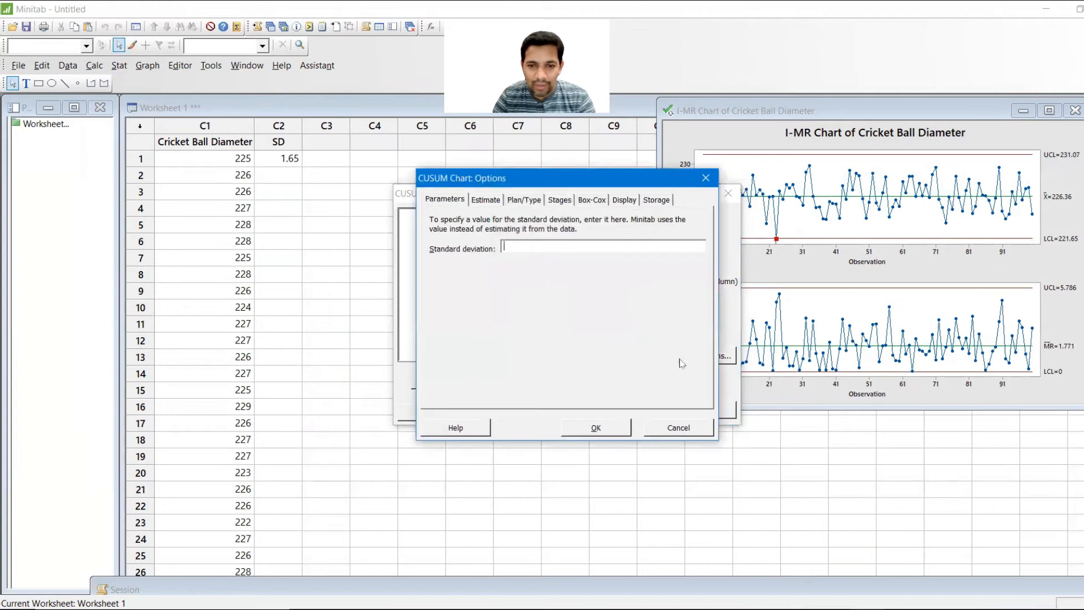
left_click(524, 200)
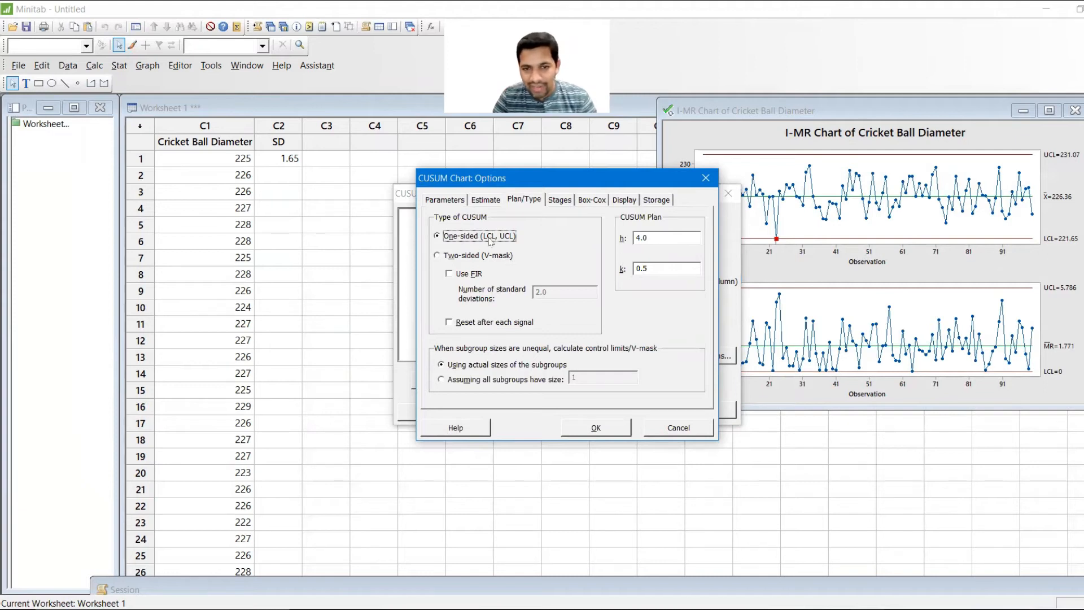
left_click(594, 427)
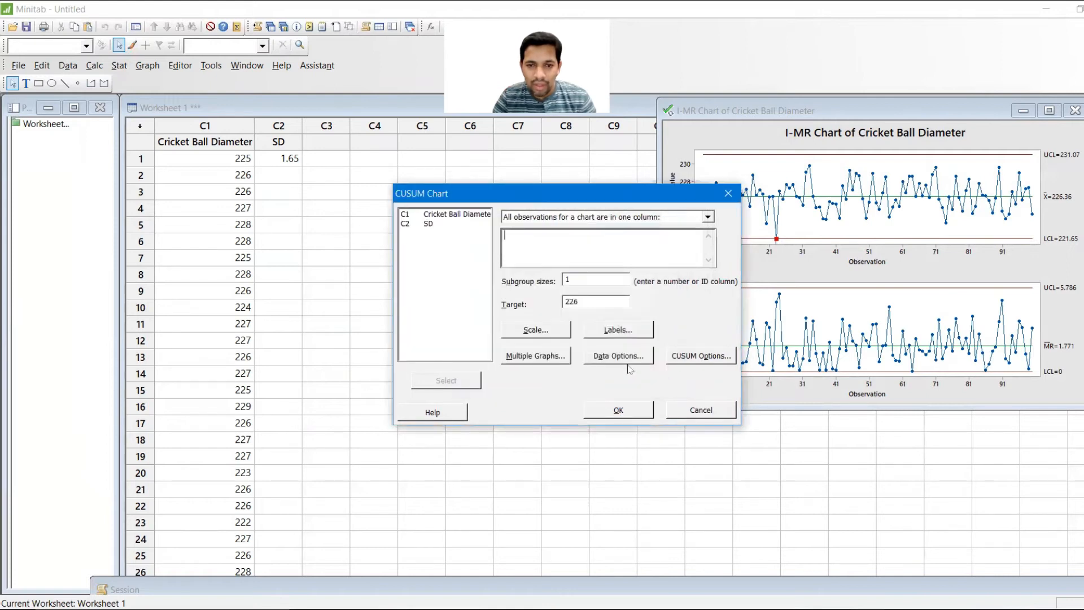
Chart C1 Cricket Ball Diameter as a one-sided CUSUM, with points above UCL 6.28
left_click(456, 214)
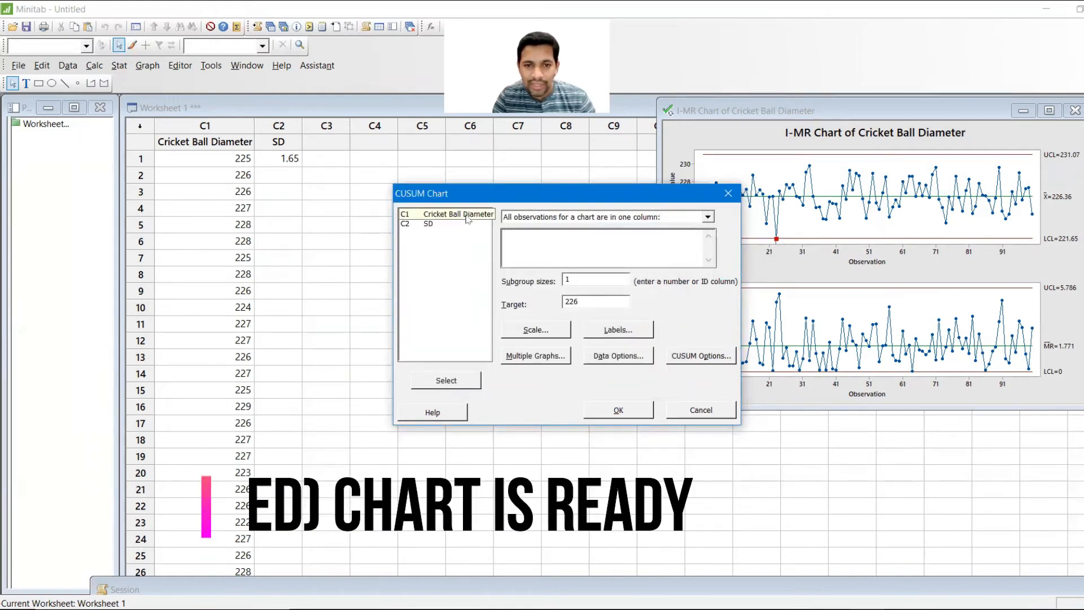
left_click(617, 409)
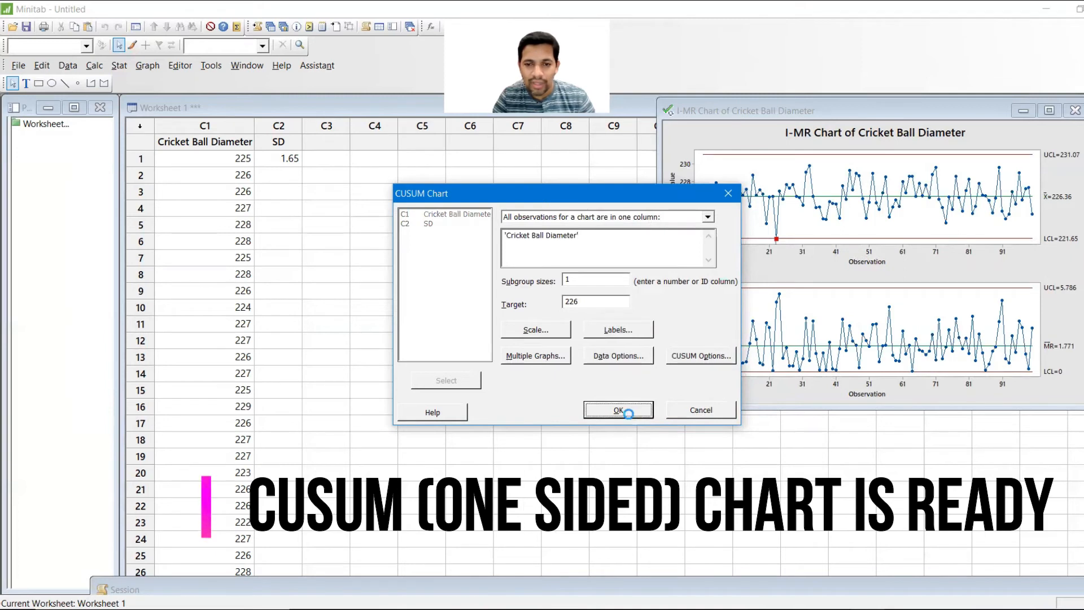
left_click(617, 410)
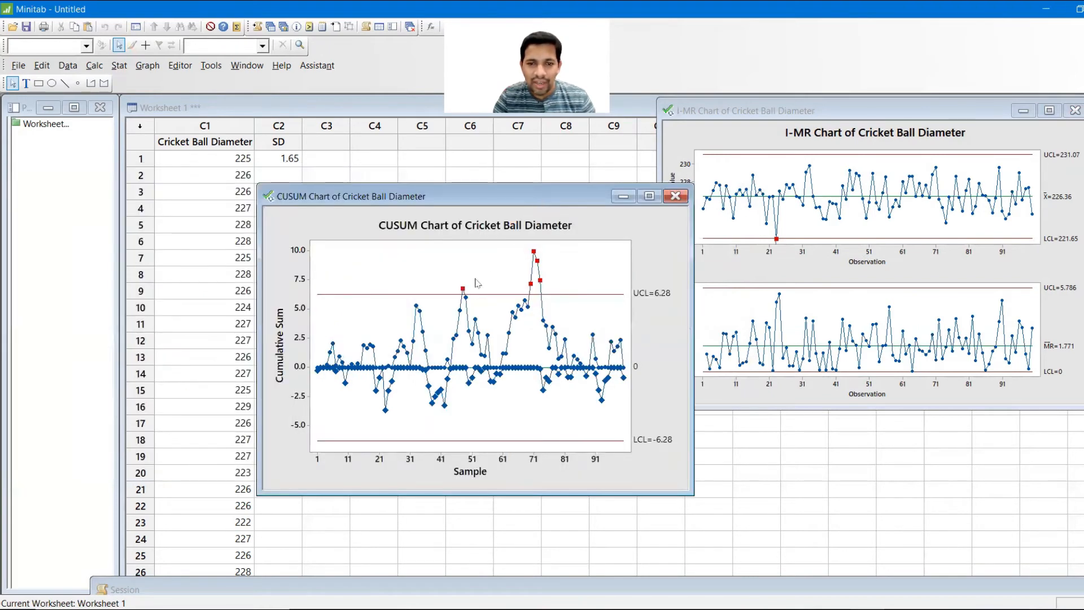
mouse_move(520, 296)
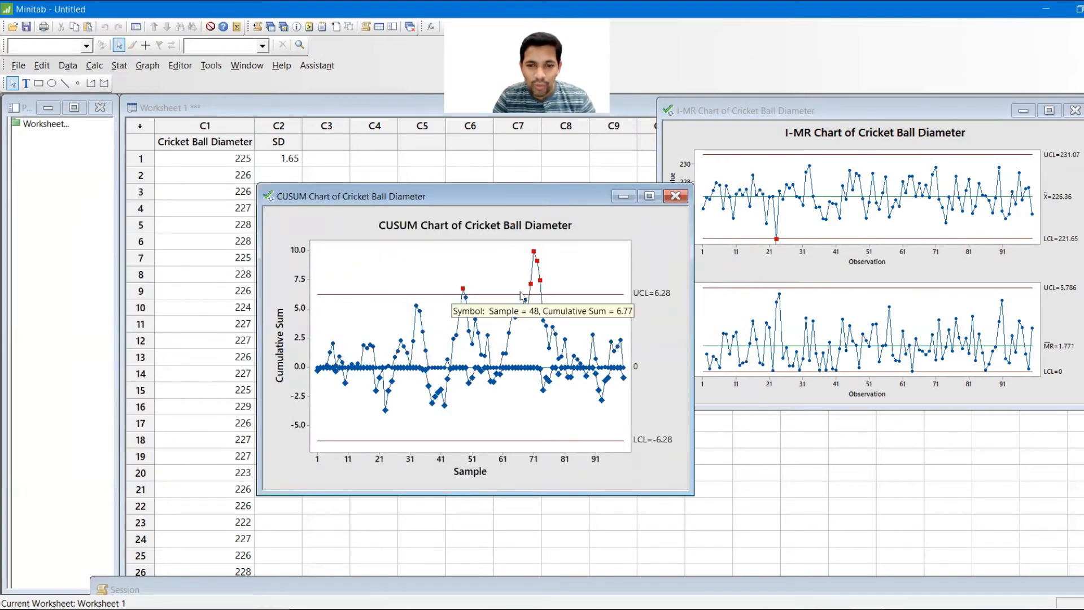
mouse_move(502, 290)
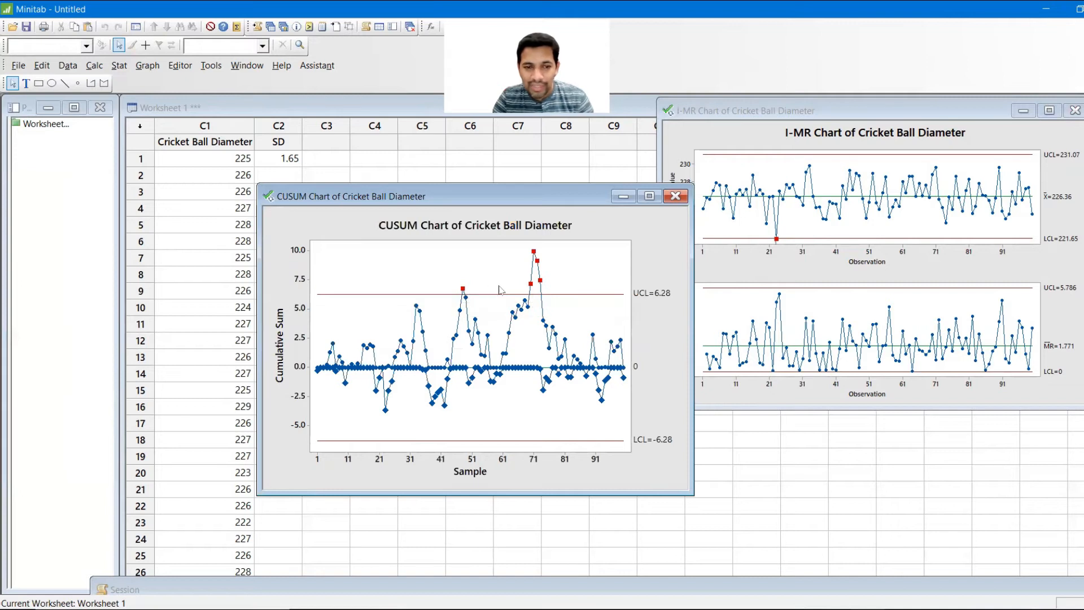
mouse_move(463, 296)
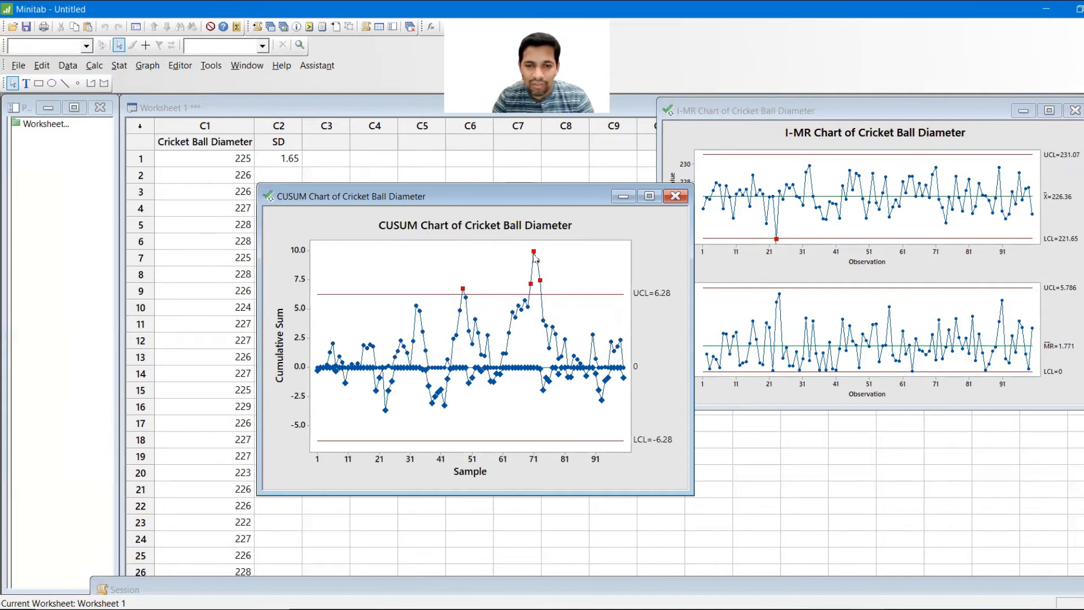
mouse_move(536, 266)
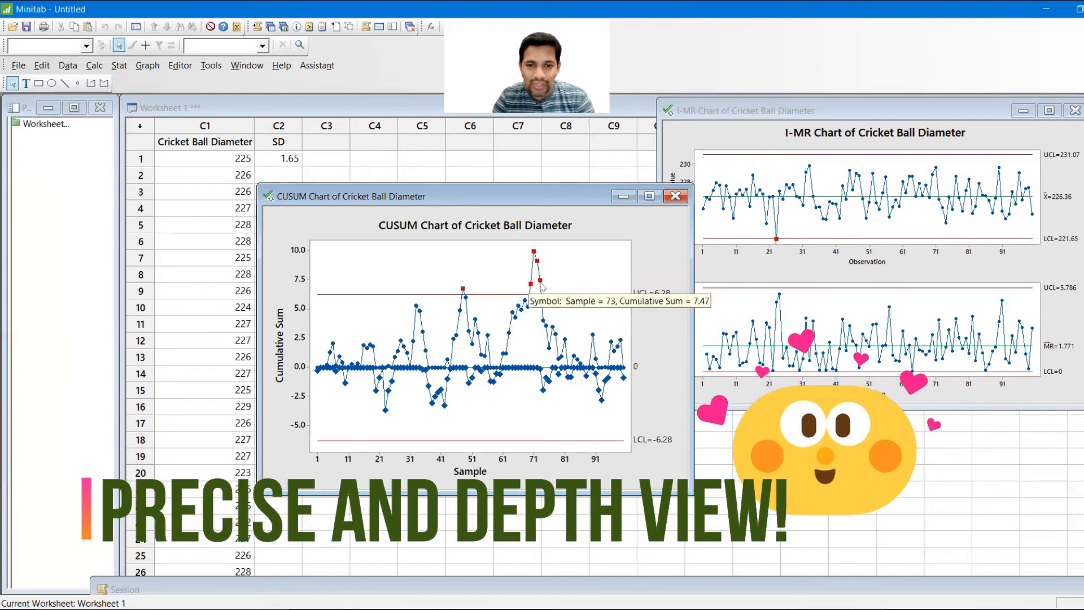
mouse_move(495, 268)
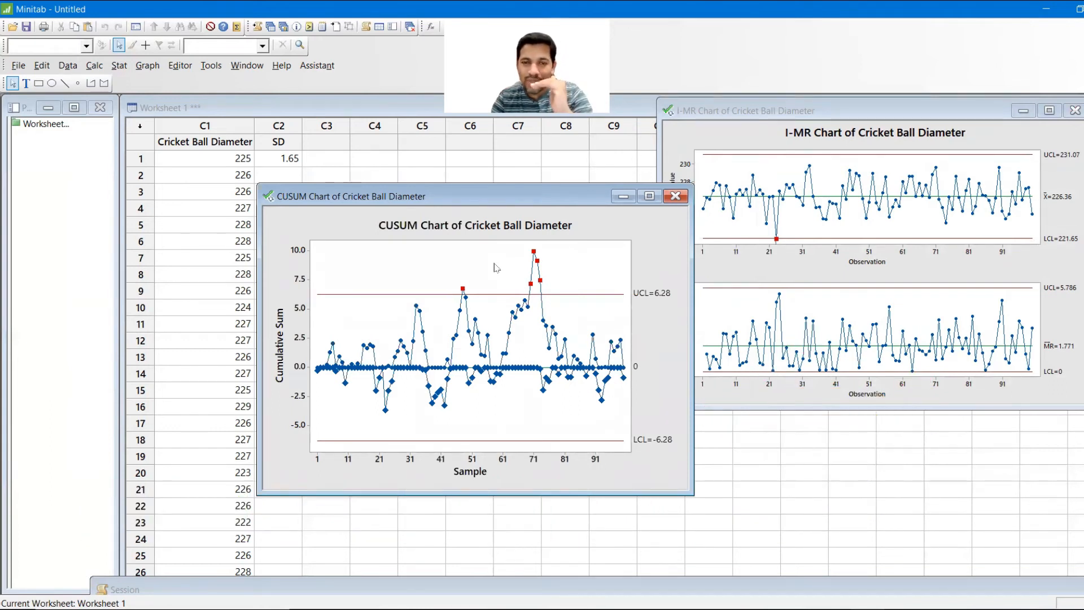
mouse_move(514, 295)
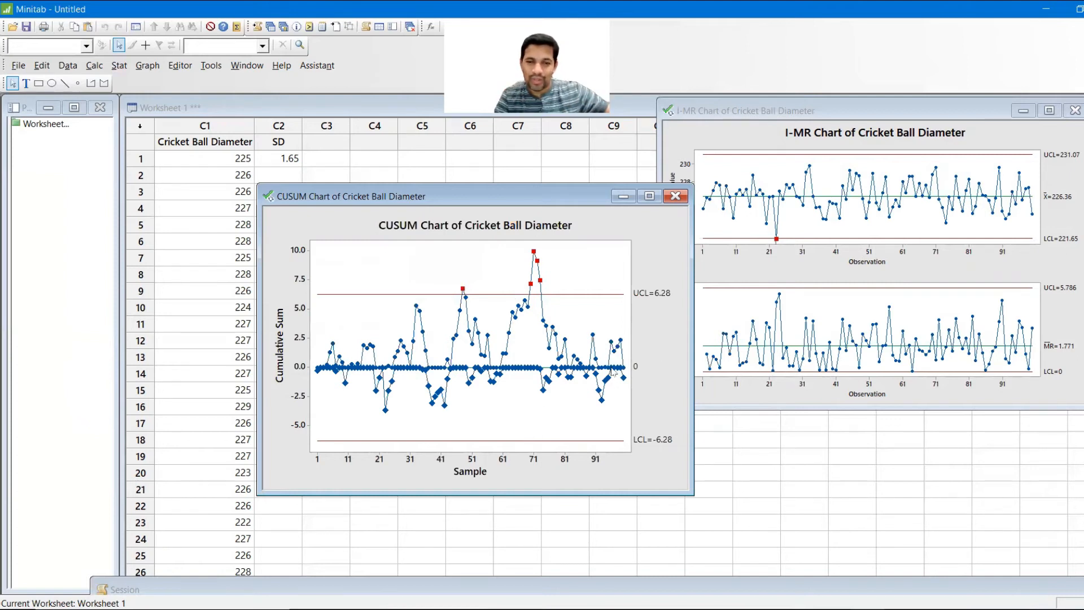
mouse_move(613, 369)
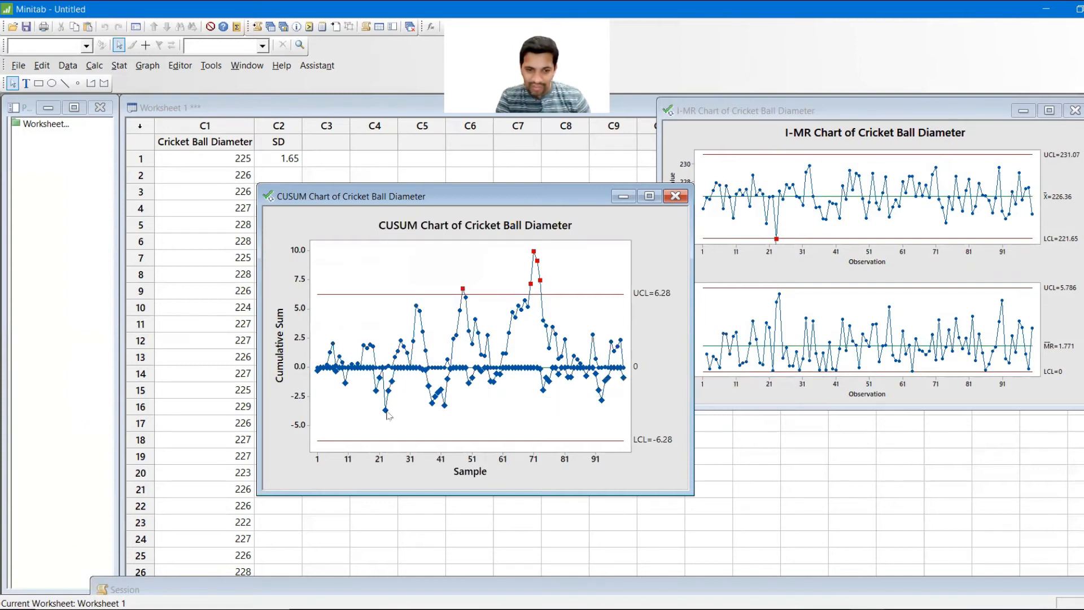
mouse_move(388, 413)
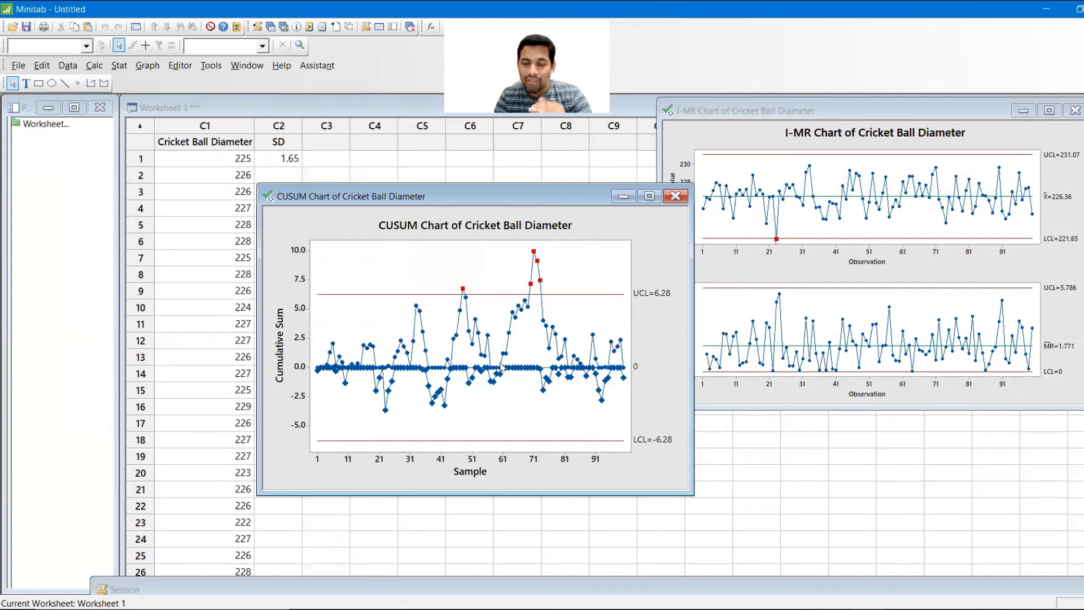
mouse_move(502, 367)
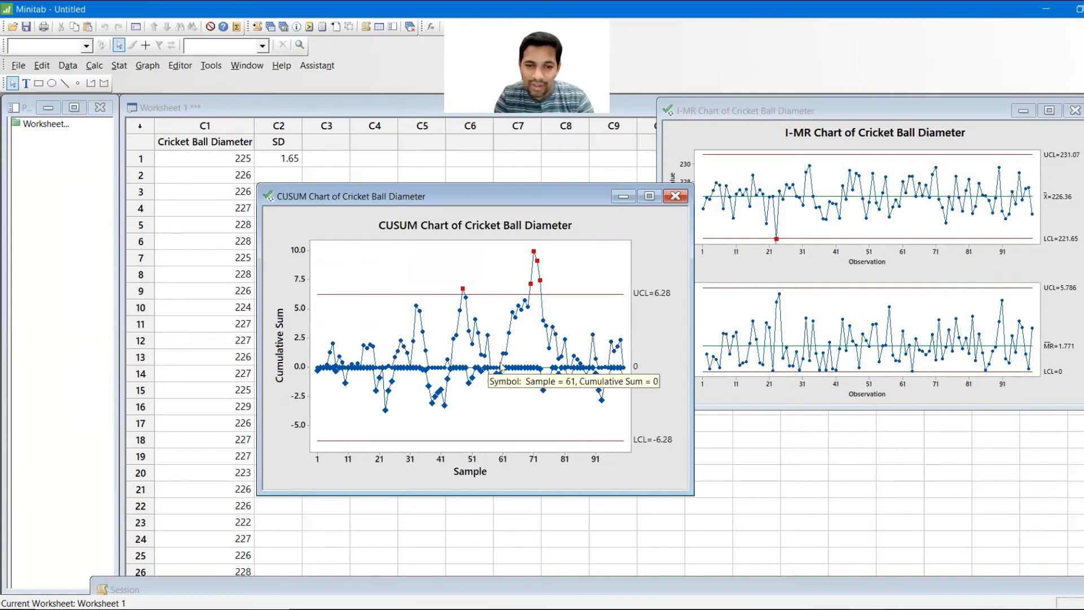
mouse_move(523, 283)
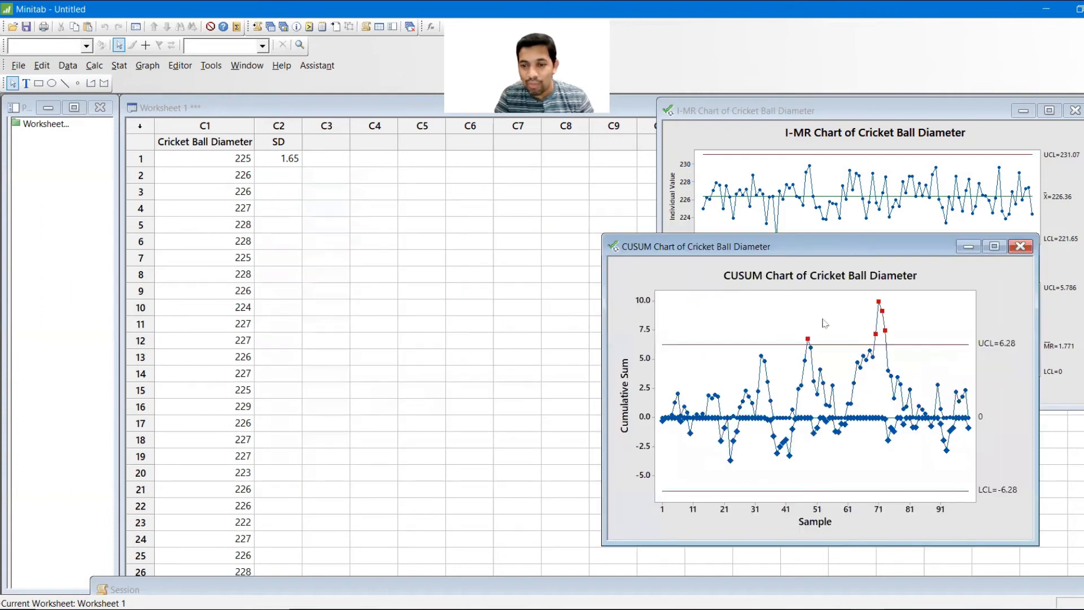
mouse_move(807, 346)
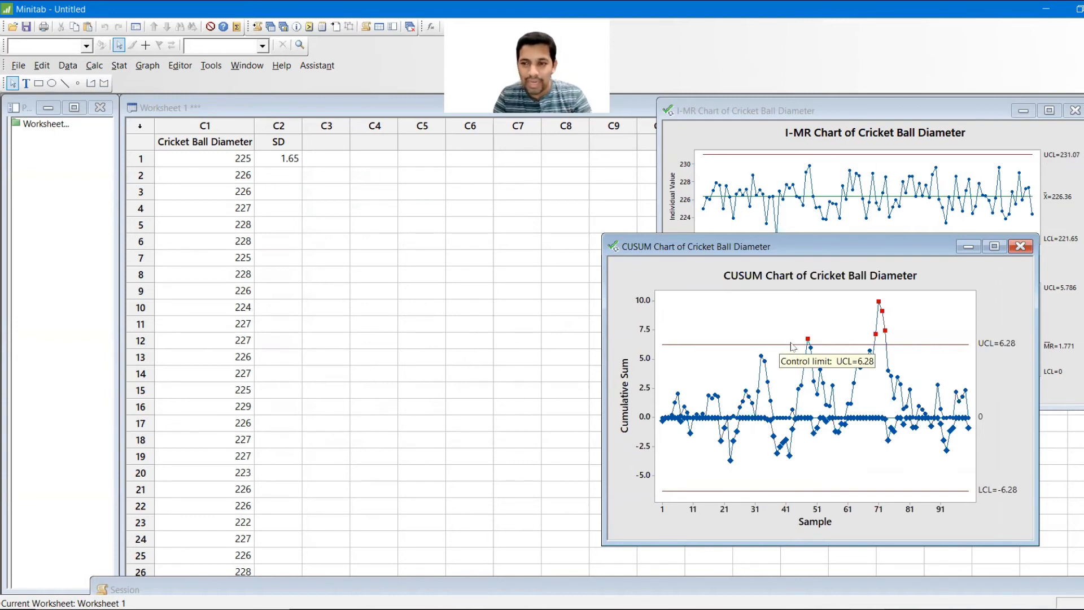
mouse_move(889, 291)
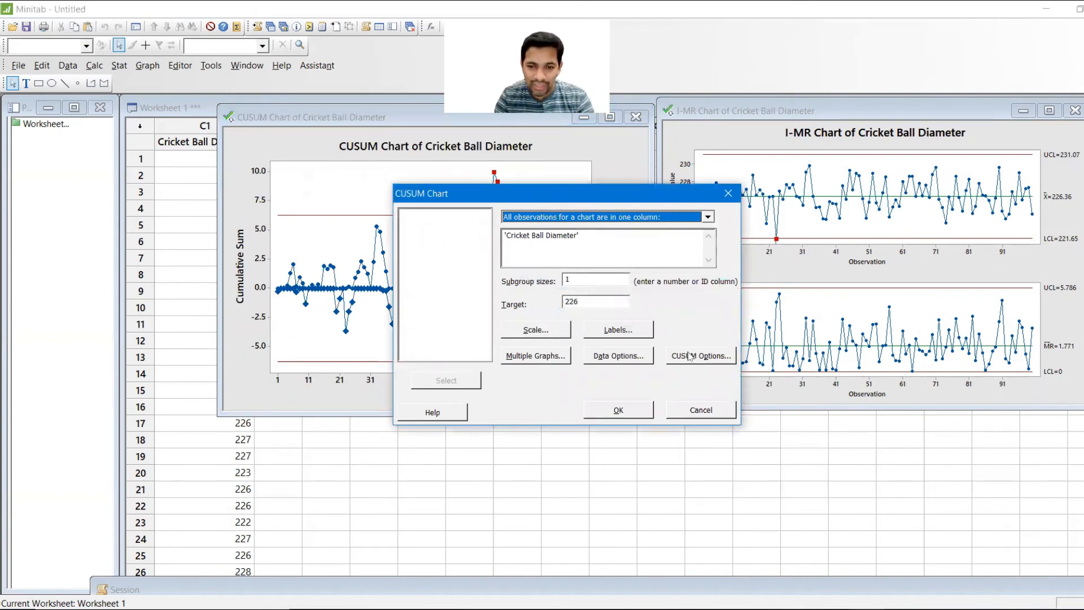
Switch the CUSUM type to Two-sided (V-mask) and generate the chart
left_click(699, 355)
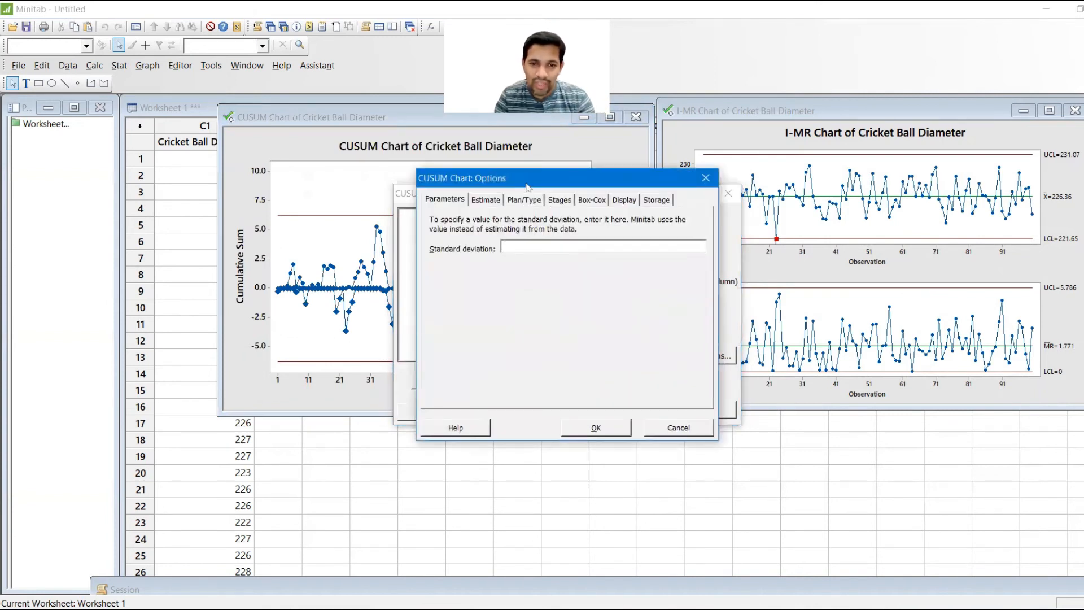
left_click(524, 200)
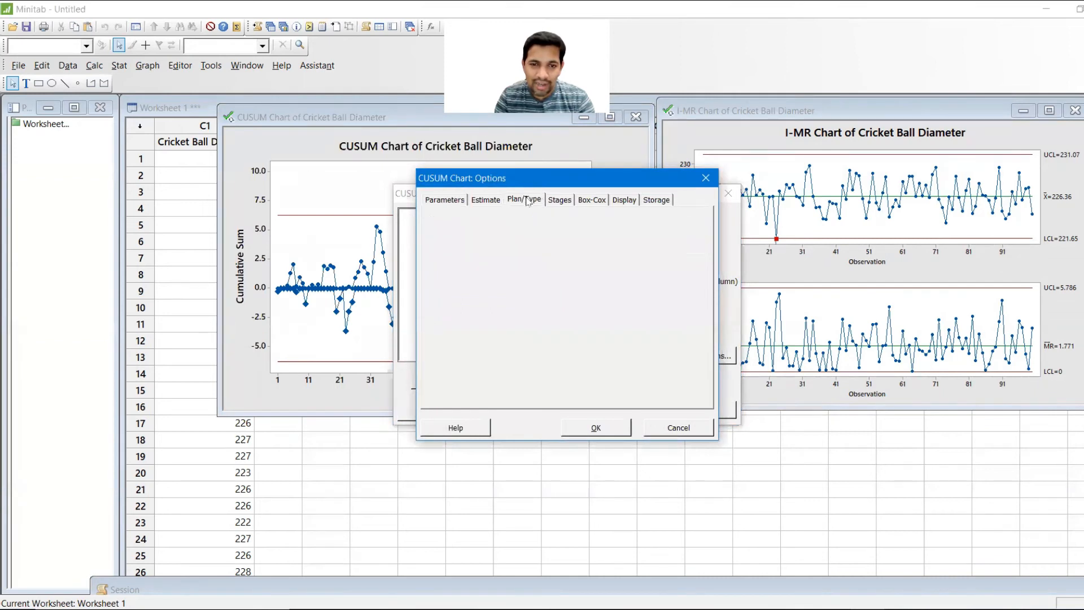
left_click(523, 199)
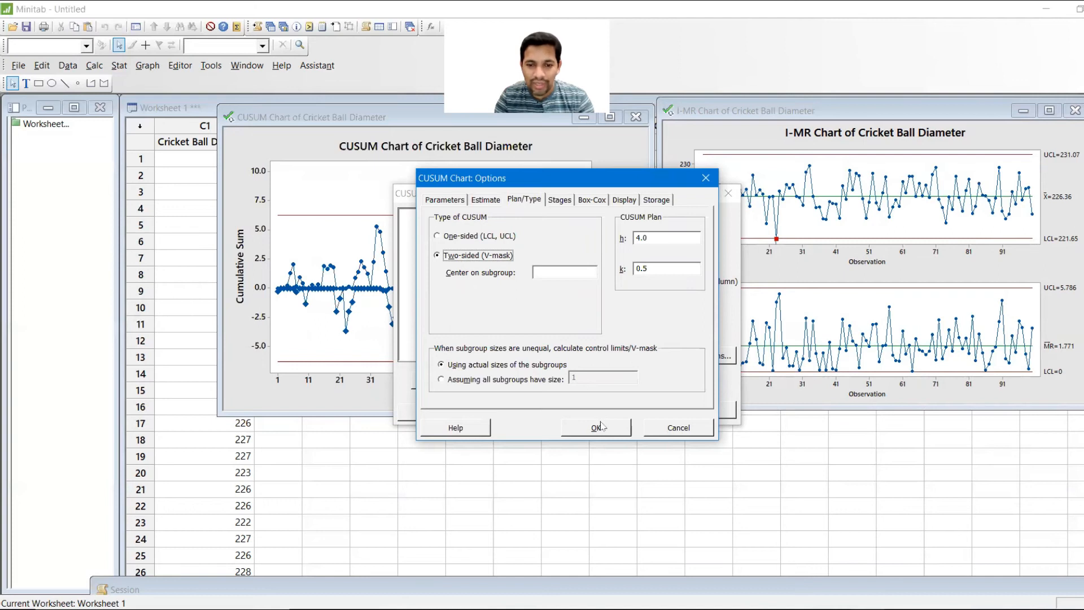
left_click(597, 428)
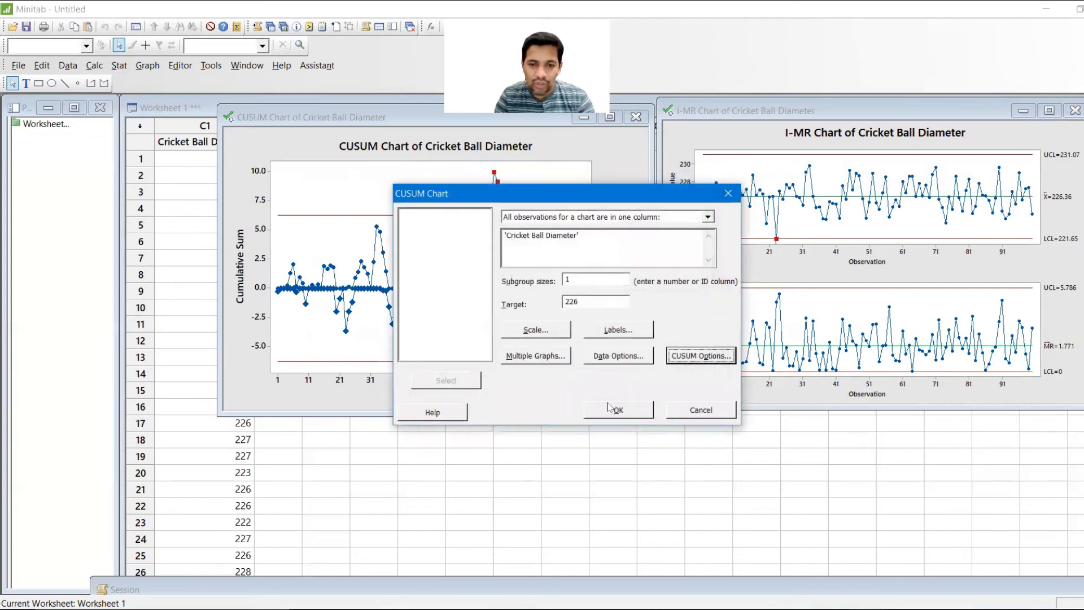
left_click(615, 410)
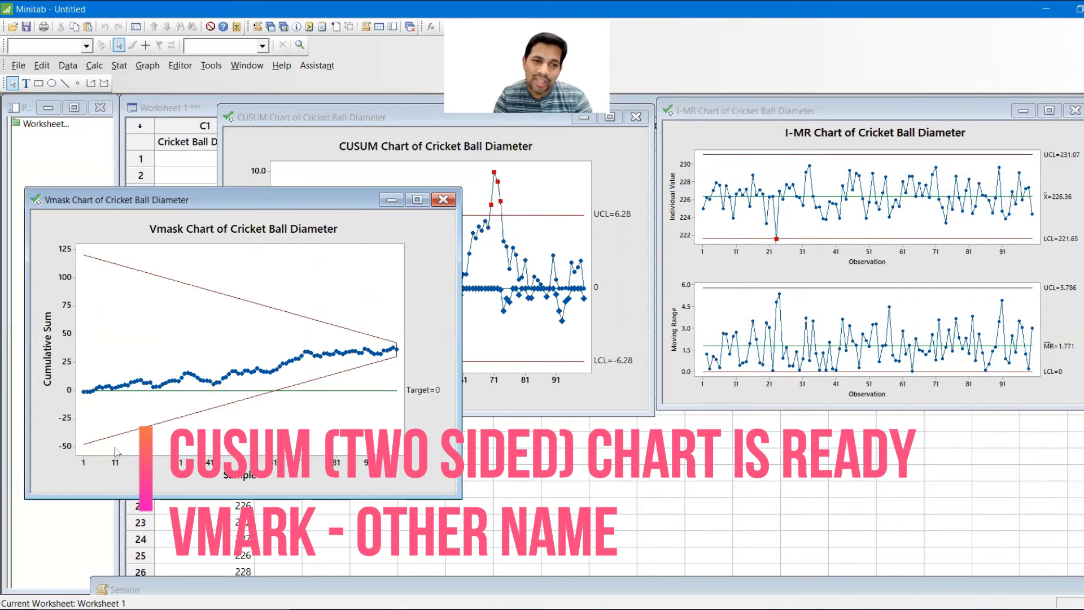
mouse_move(213, 253)
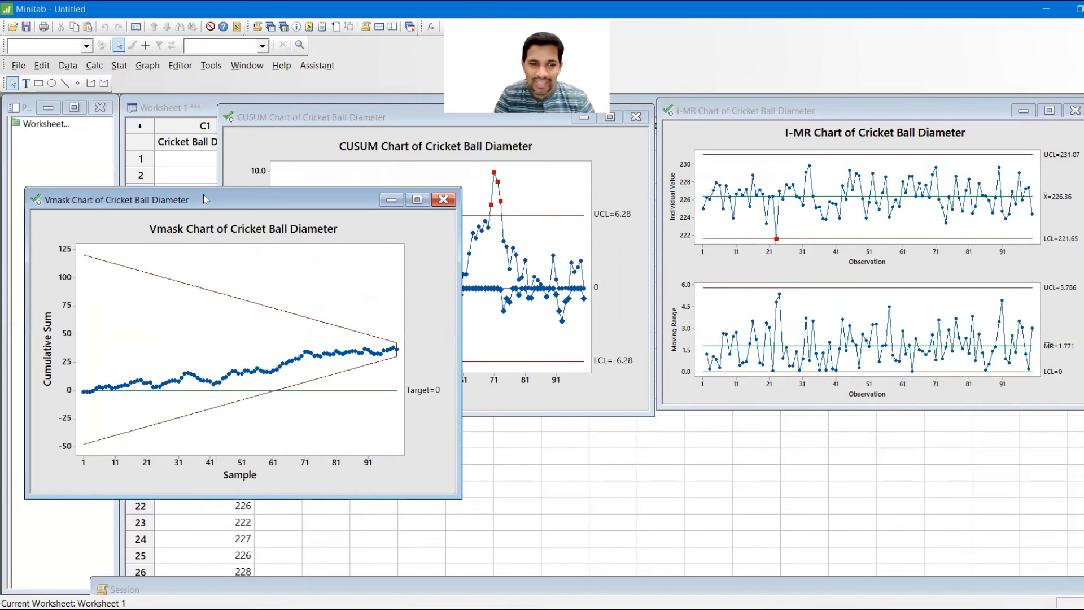
mouse_move(249, 216)
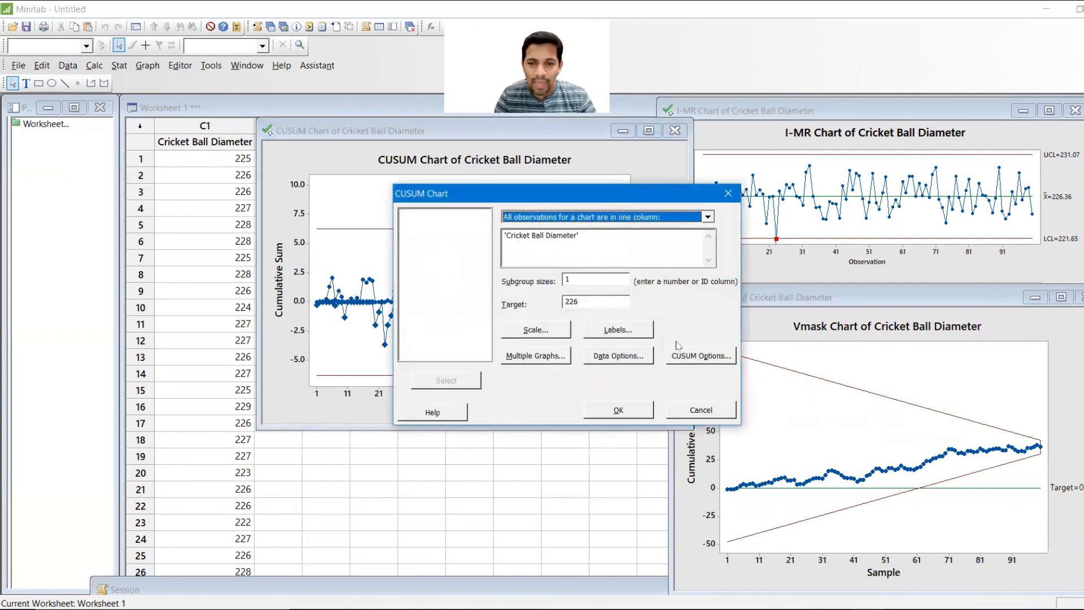
Enable FIR of 1.65 standard deviations on the one-sided CUSUM and generate the chart
left_click(699, 355)
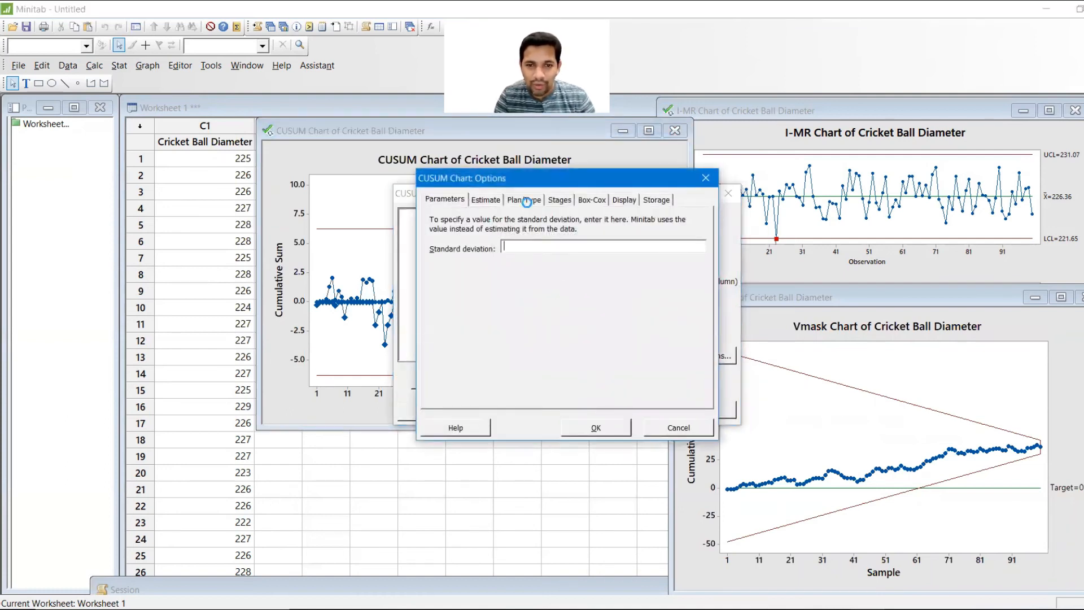
left_click(524, 200)
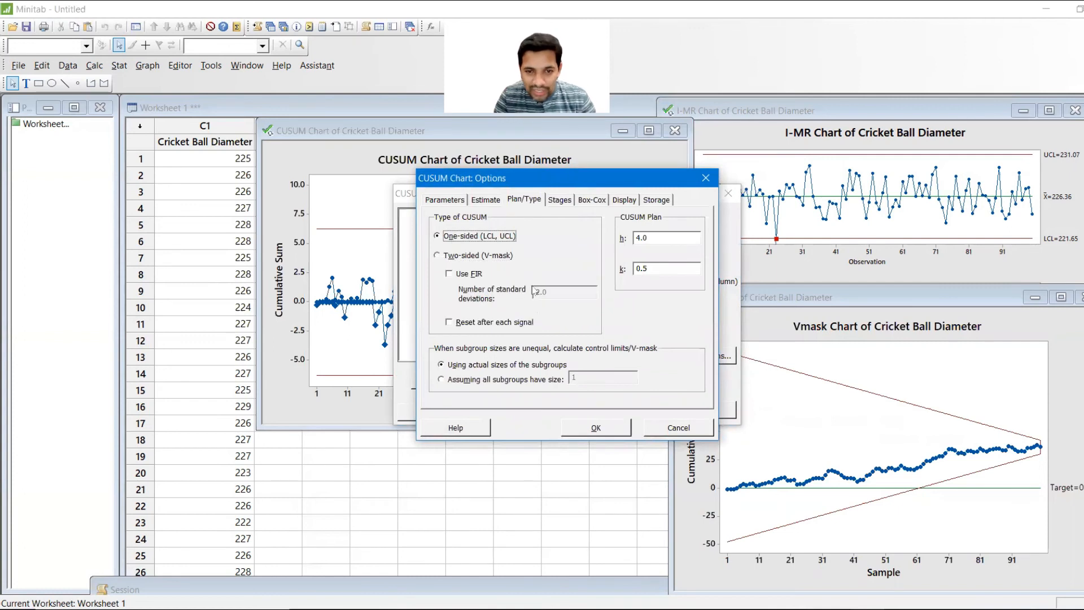
left_click(449, 273)
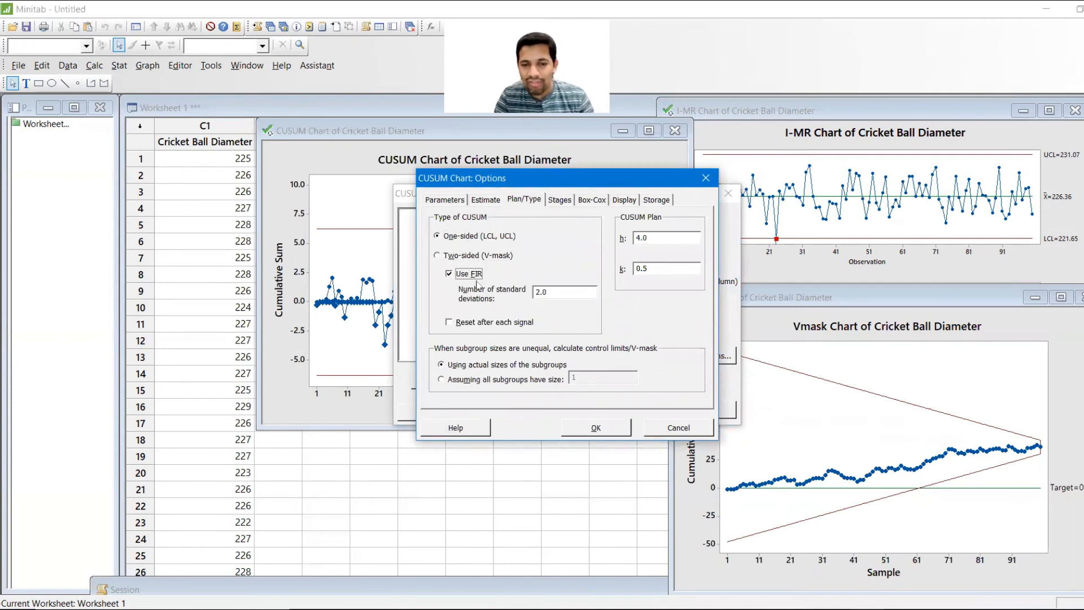
left_click(563, 291)
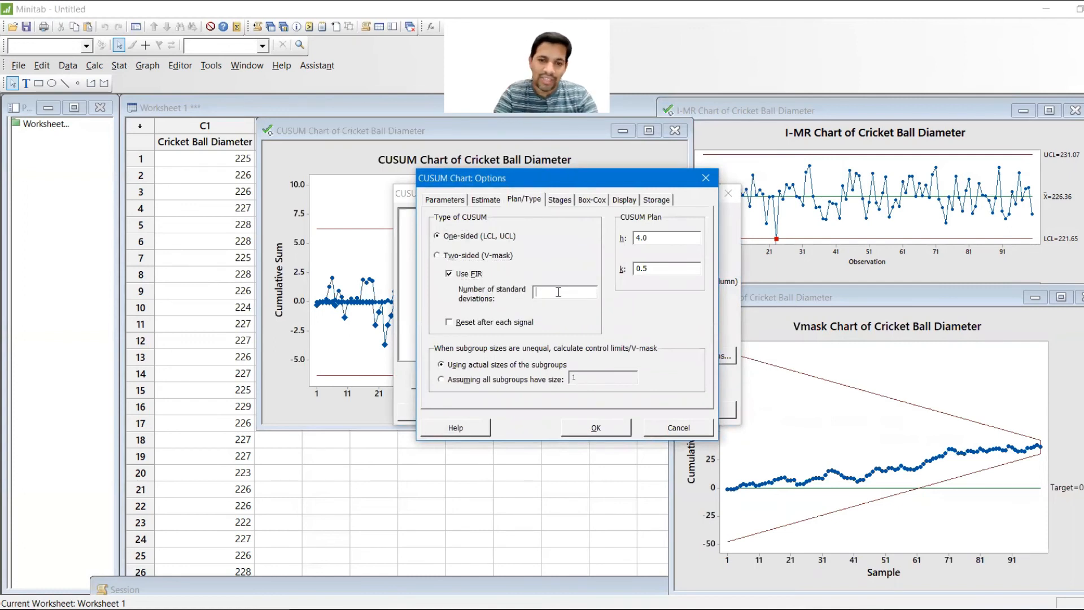
type("1.65")
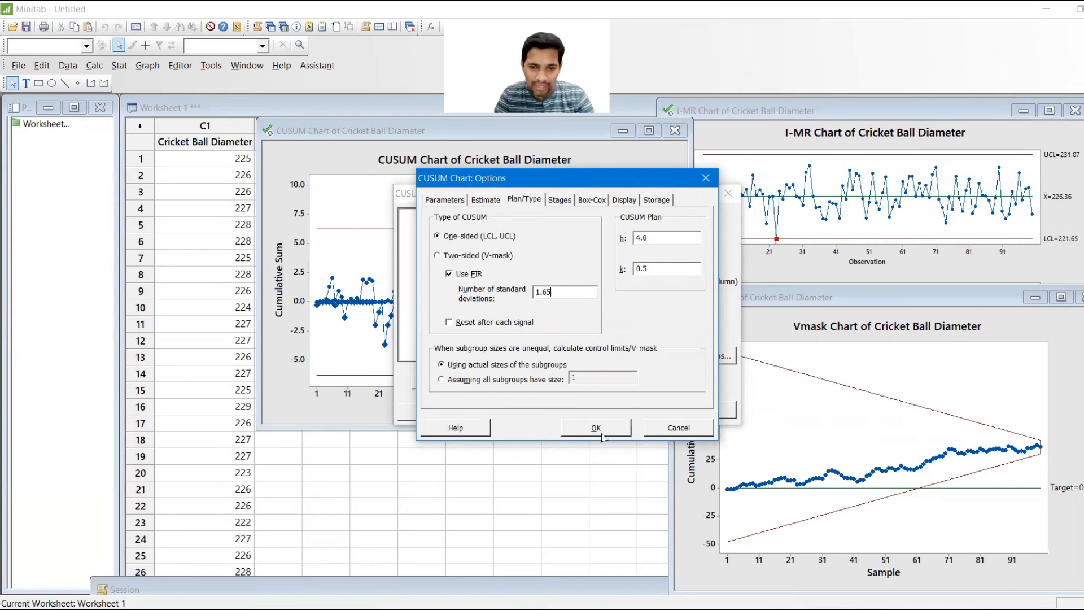
left_click(595, 427)
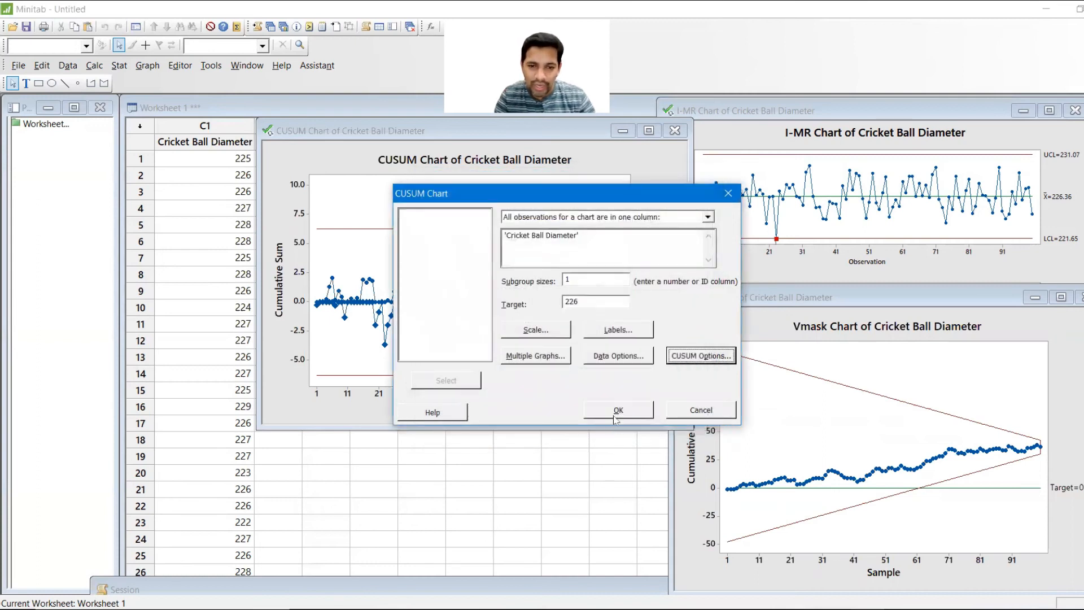
left_click(617, 409)
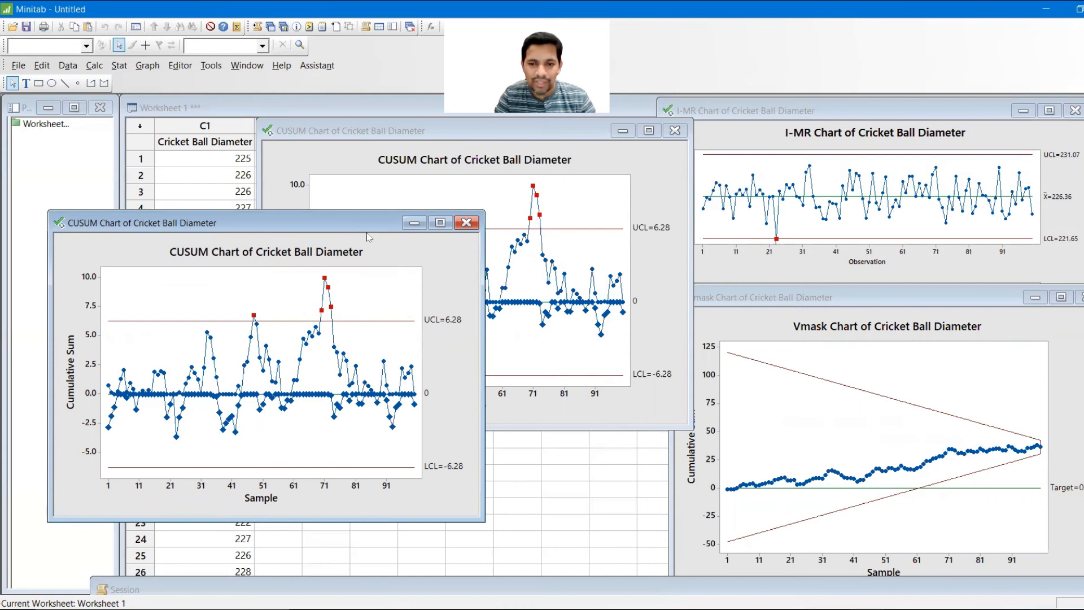
Drag the FIR CUSUM chart window left, beside the V-mask chart
left_click_drag(138, 223, 362, 272)
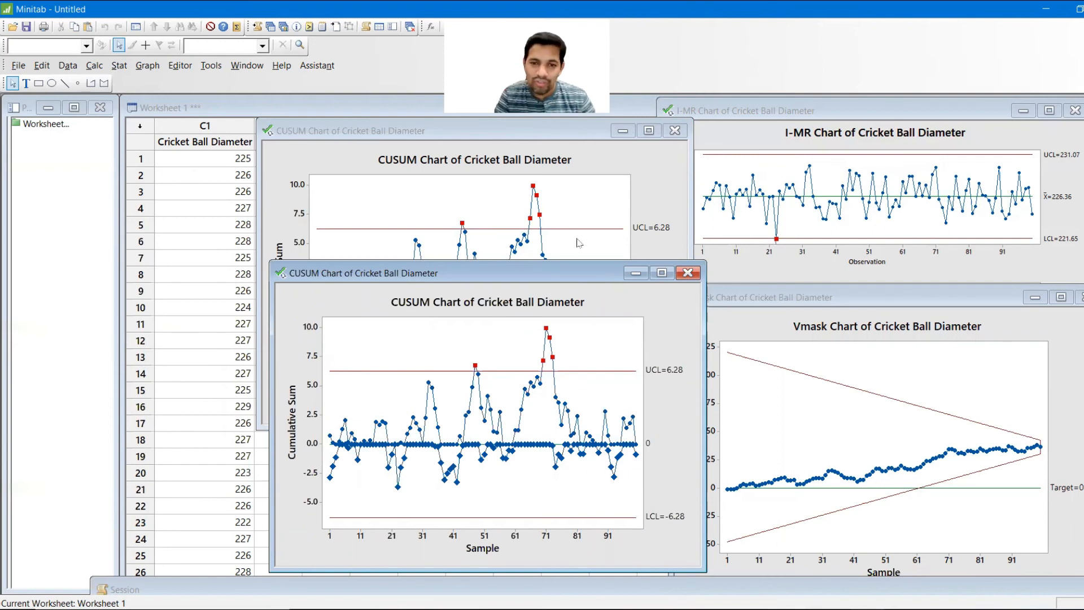
left_click(688, 272)
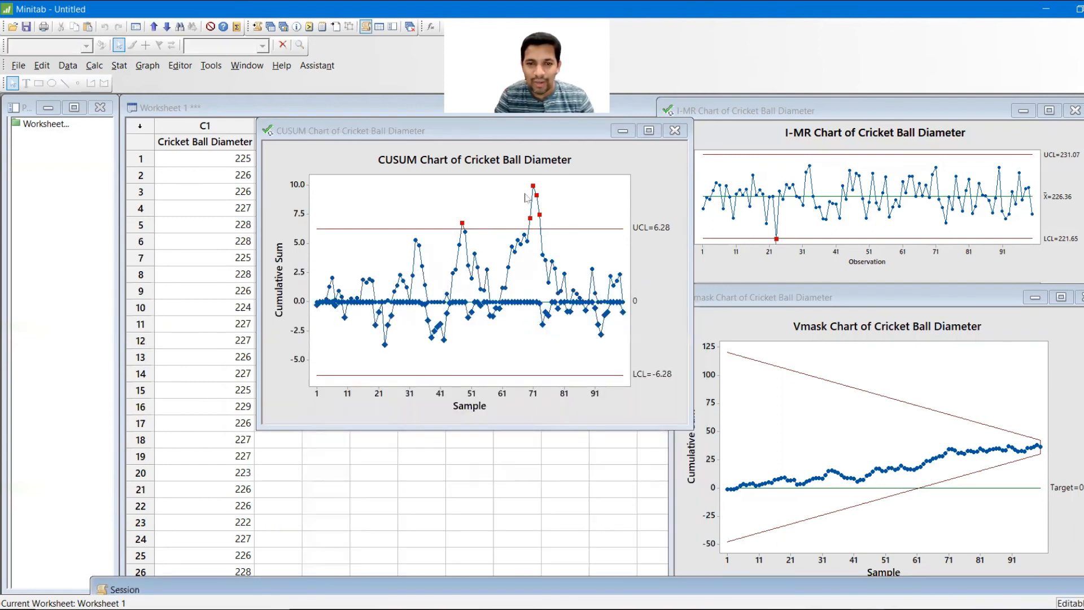
mouse_move(334, 172)
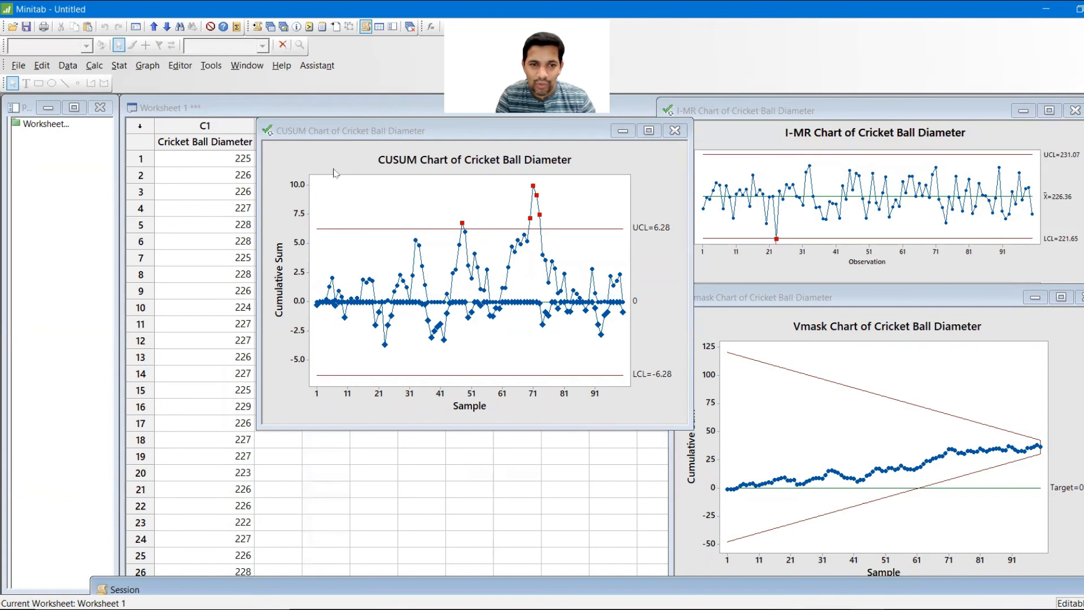
left_click_drag(475, 131, 376, 127)
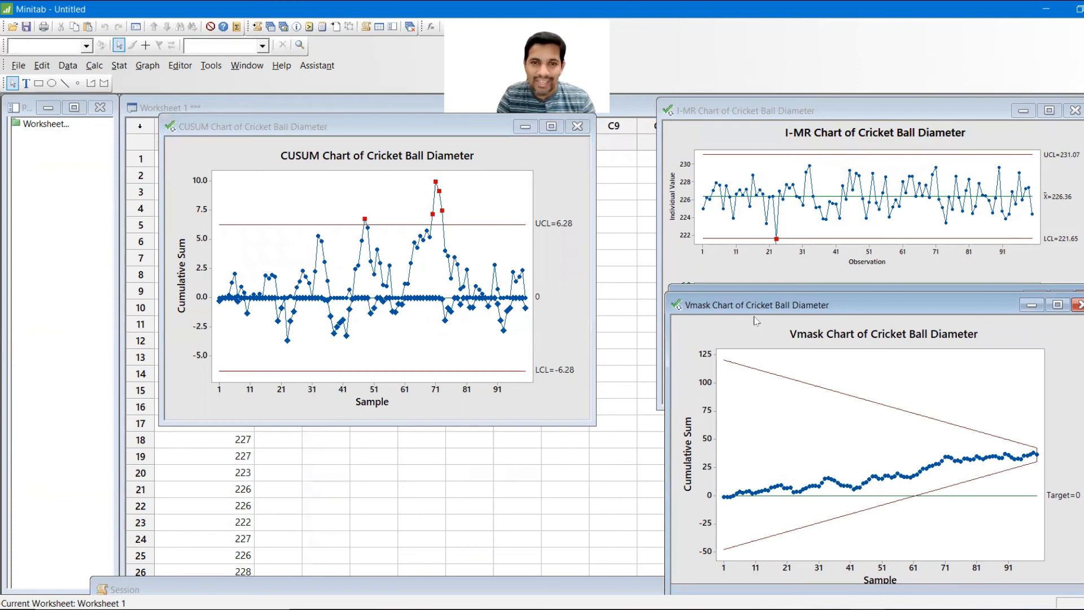
mouse_move(711, 262)
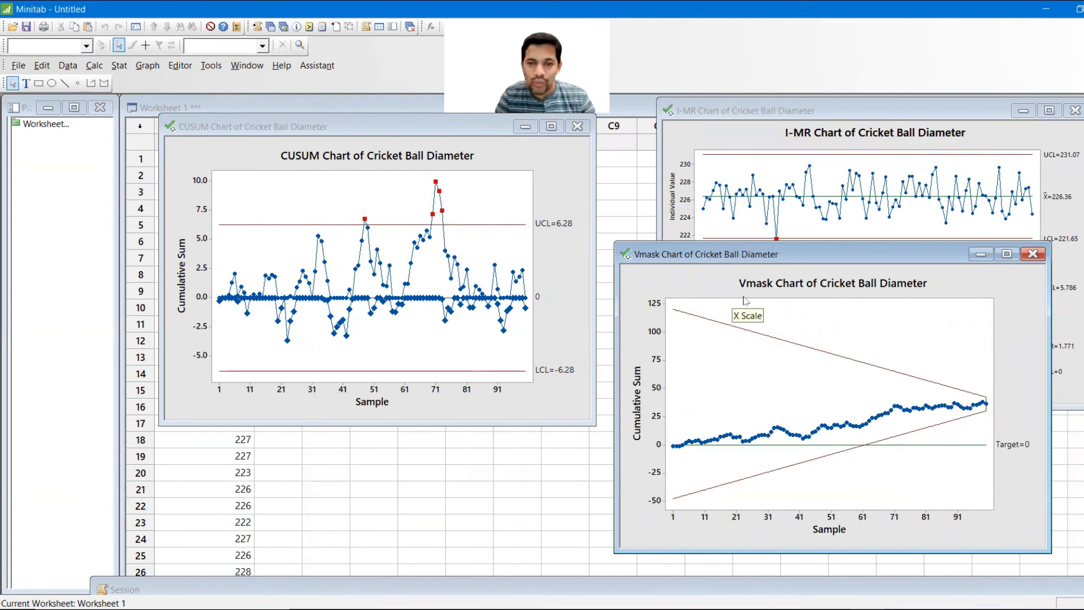
mouse_move(755, 333)
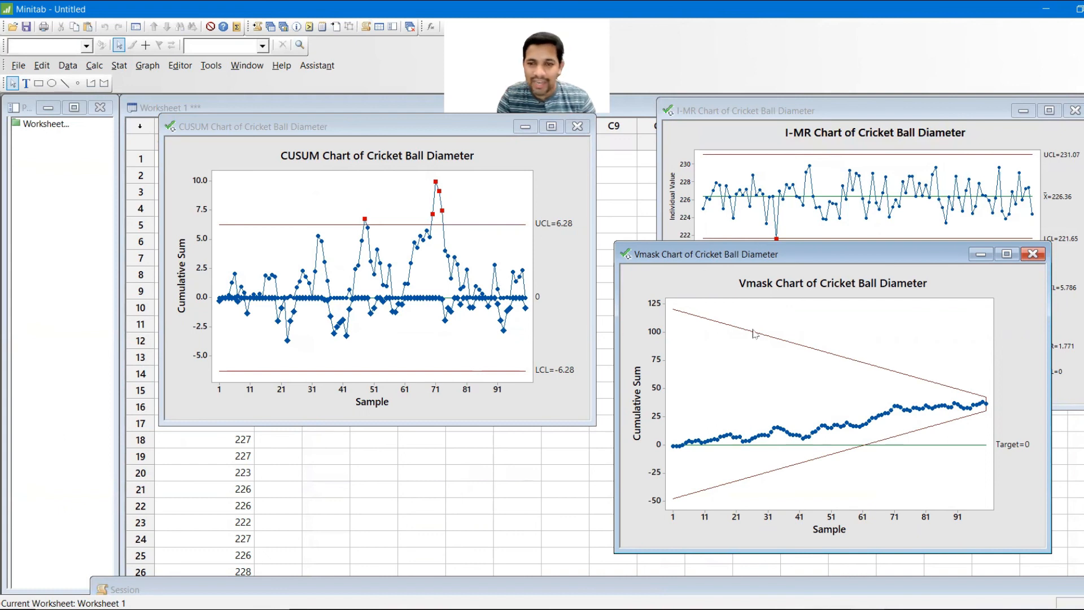
mouse_move(754, 334)
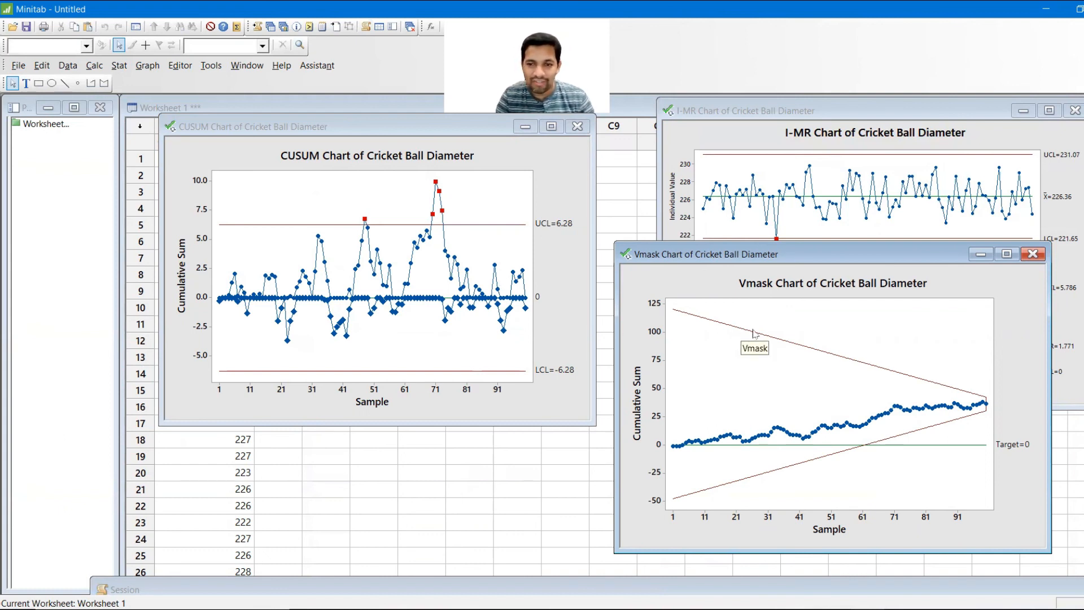
mouse_move(723, 305)
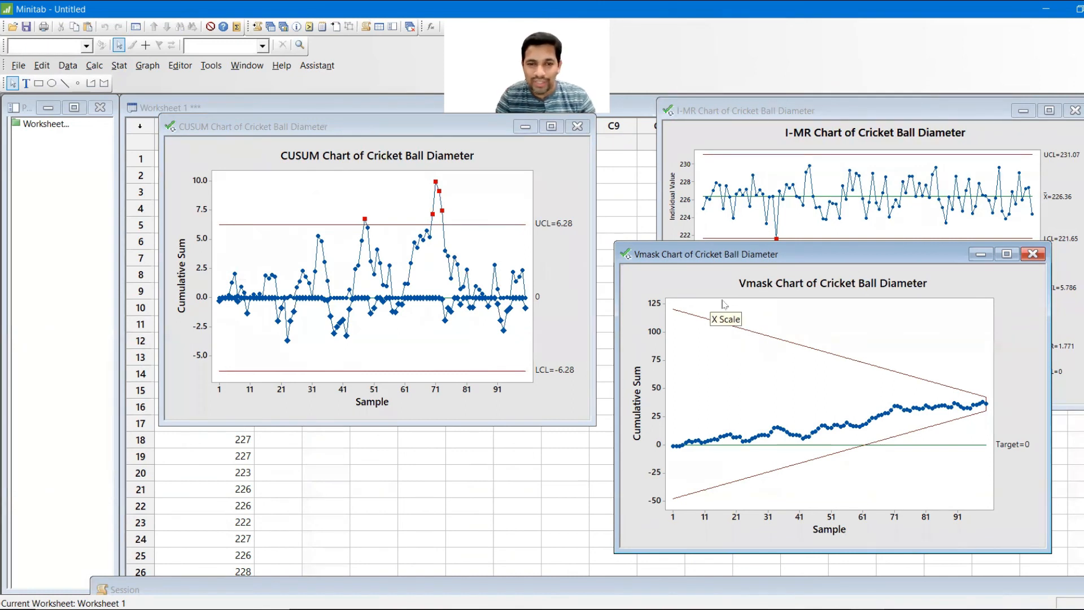